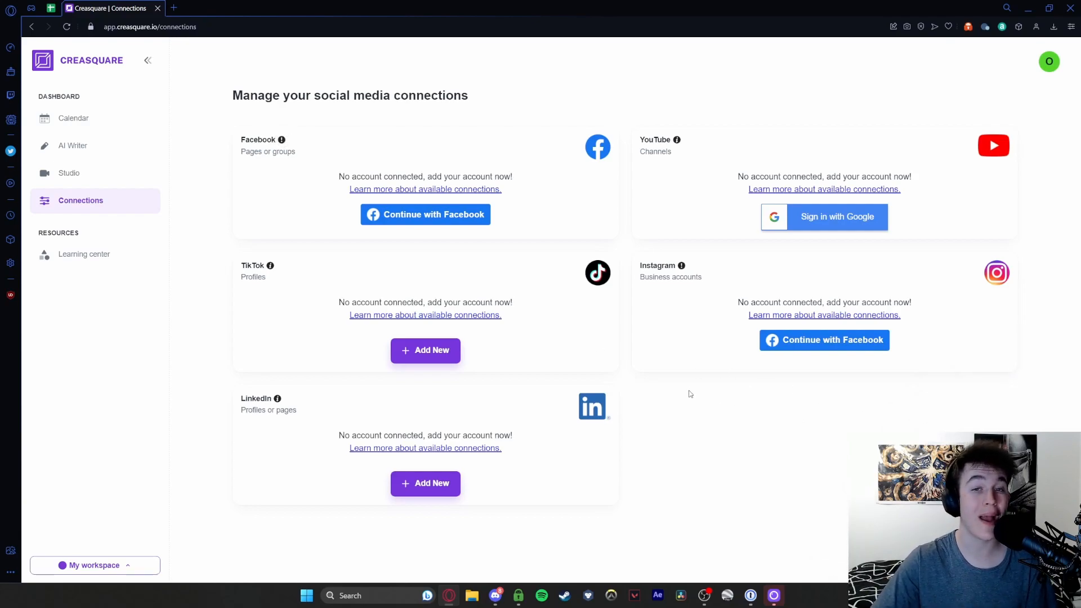
pyautogui.moveTo(627, 384)
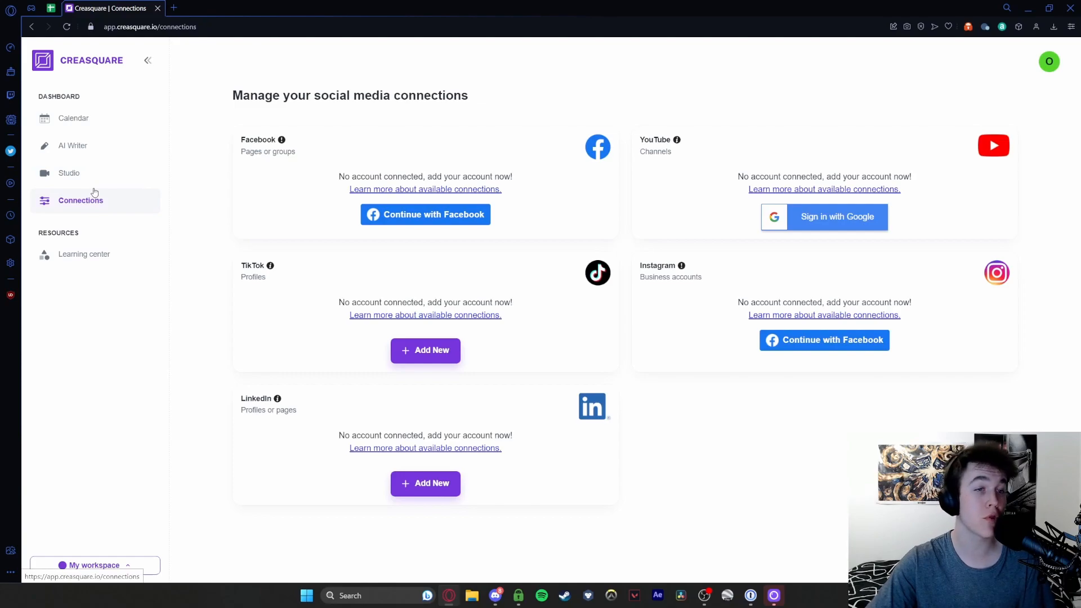
pyautogui.moveTo(69, 176)
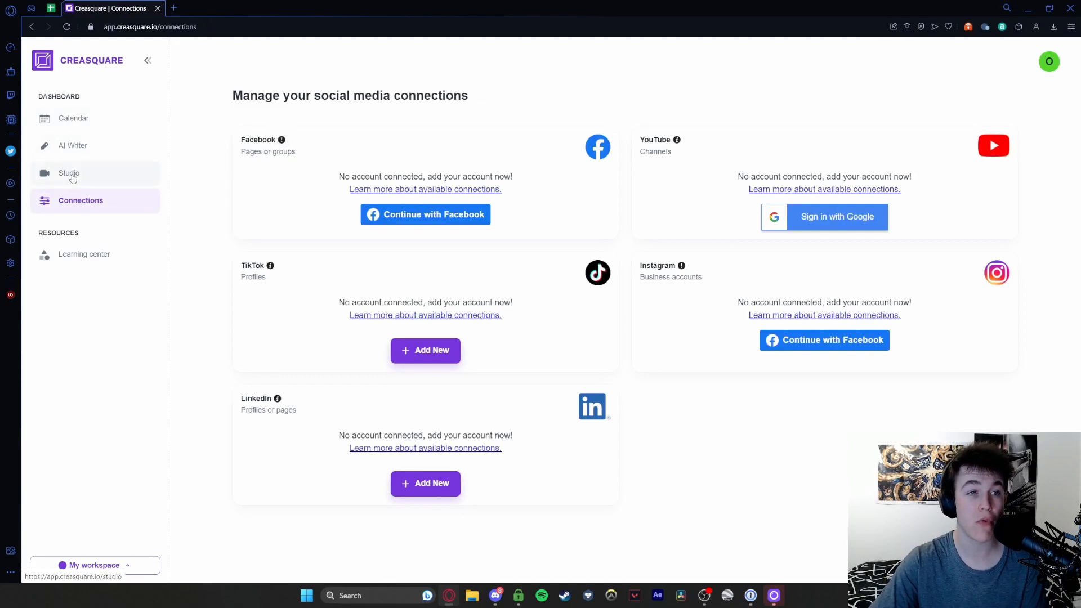
pyautogui.moveTo(99, 205)
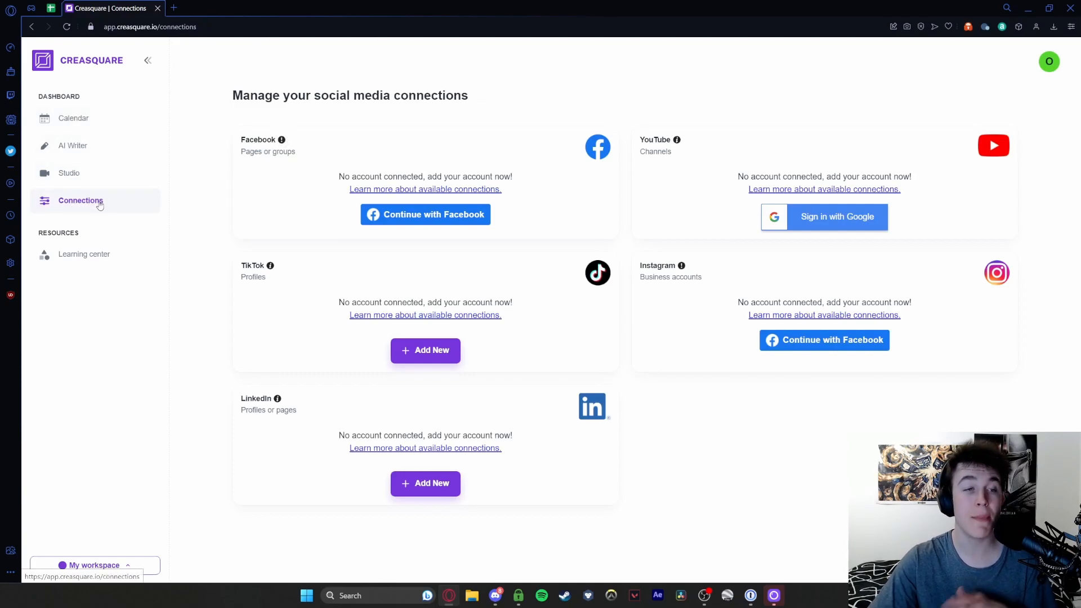
pyautogui.moveTo(83, 254)
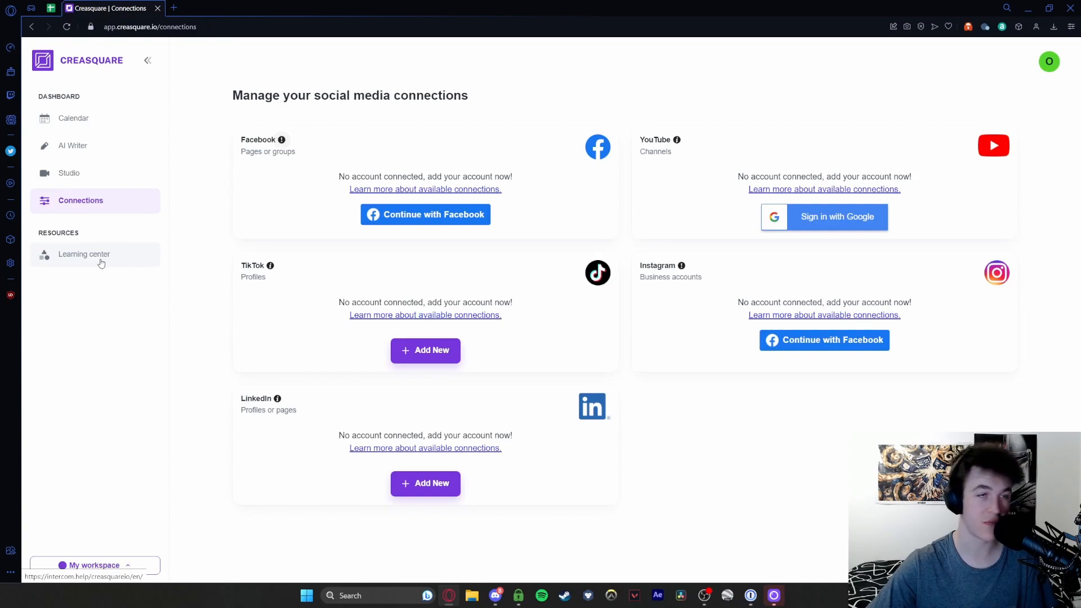
pyautogui.moveTo(74, 118)
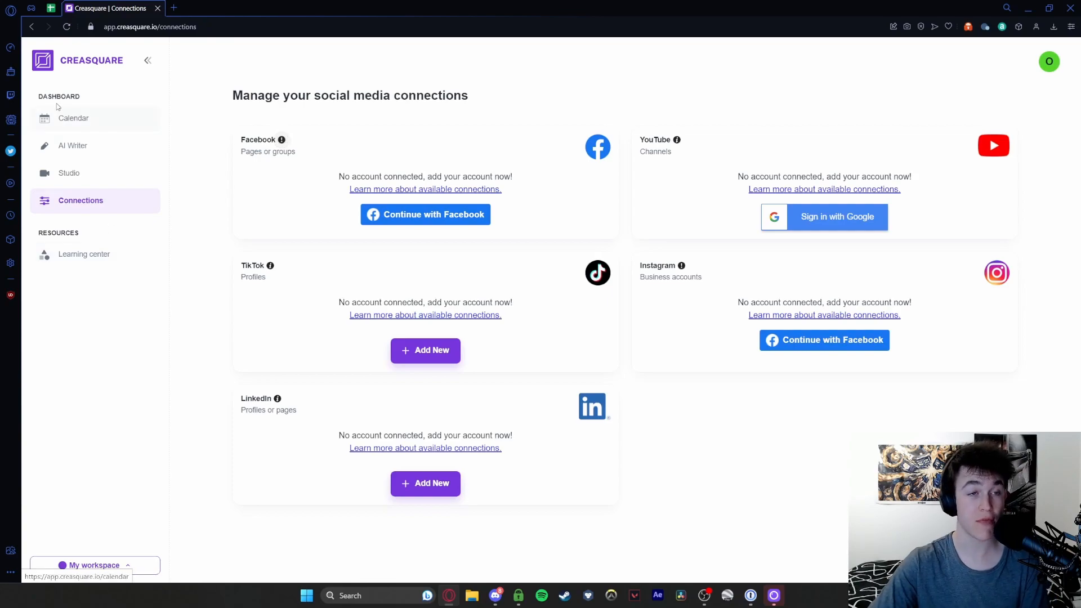
# - From the calendar, start a new post in the Post Scheduler at the First comment field
pyautogui.click(74, 118)
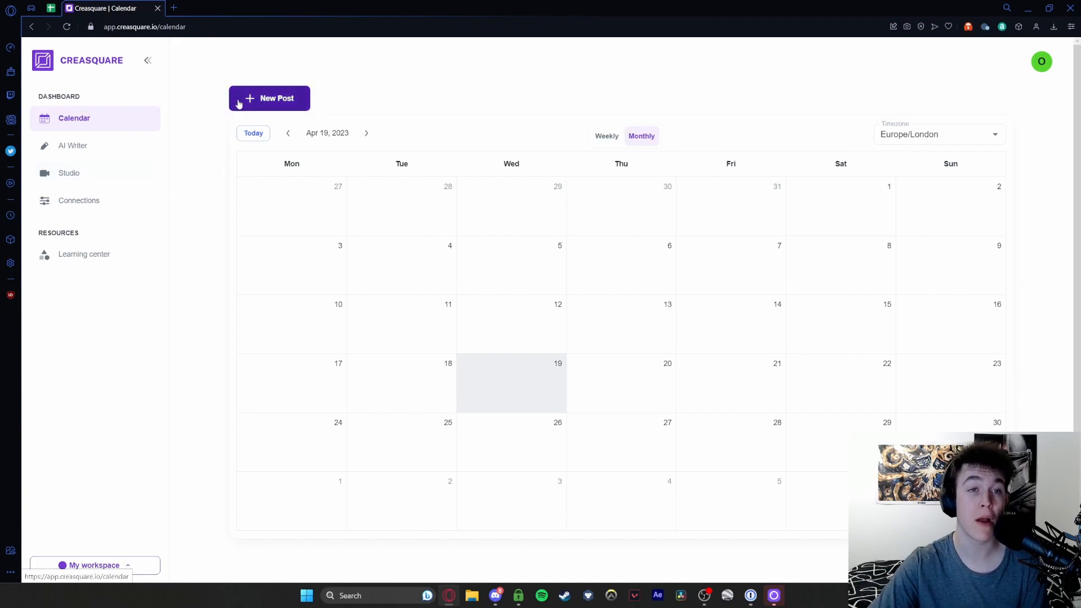
pyautogui.click(269, 98)
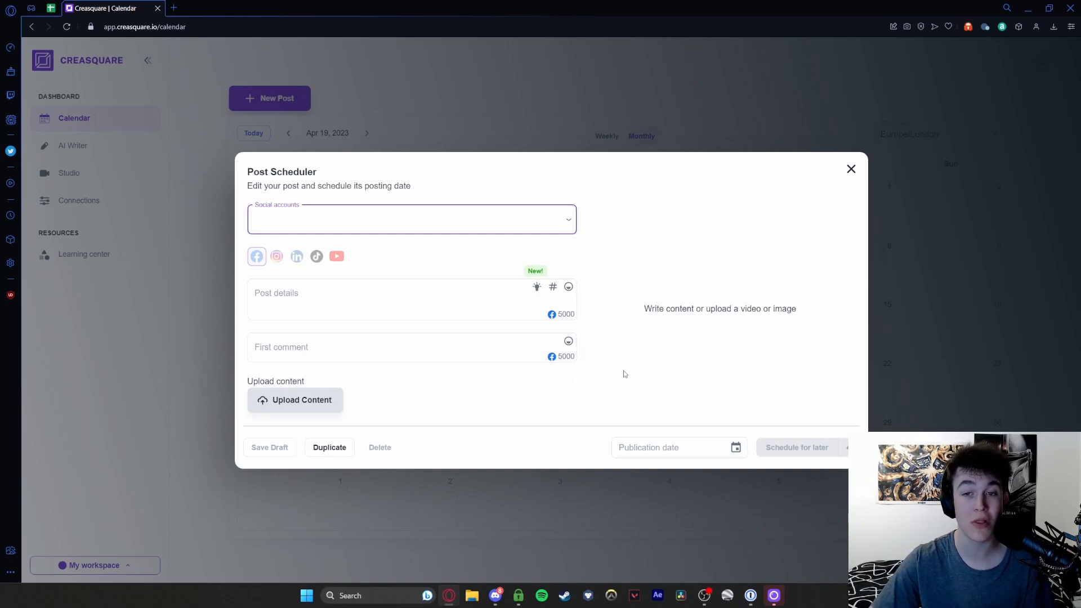
pyautogui.moveTo(678, 390)
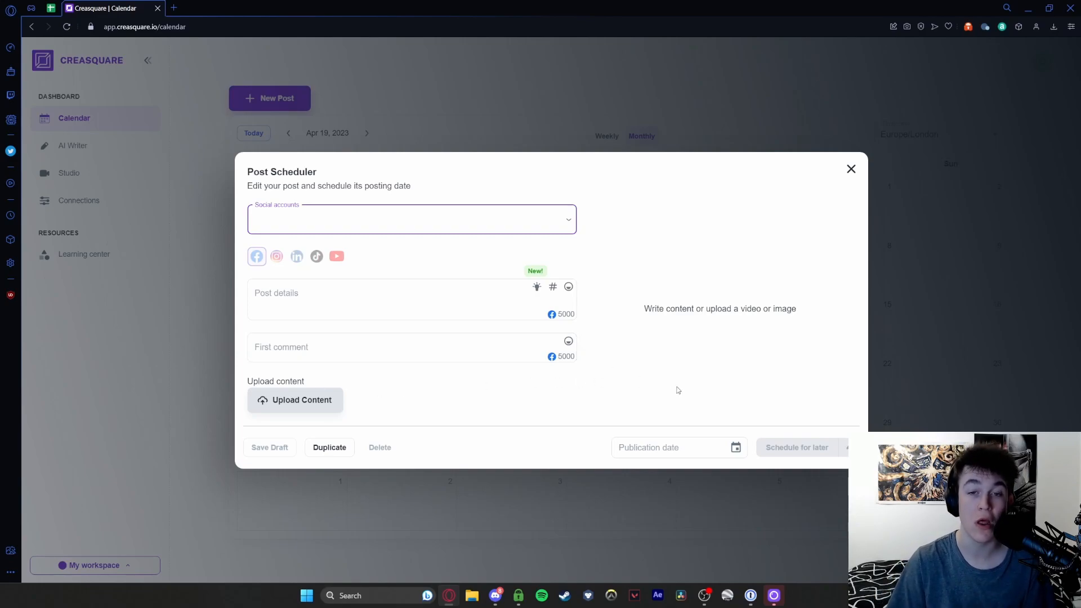
pyautogui.moveTo(664, 363)
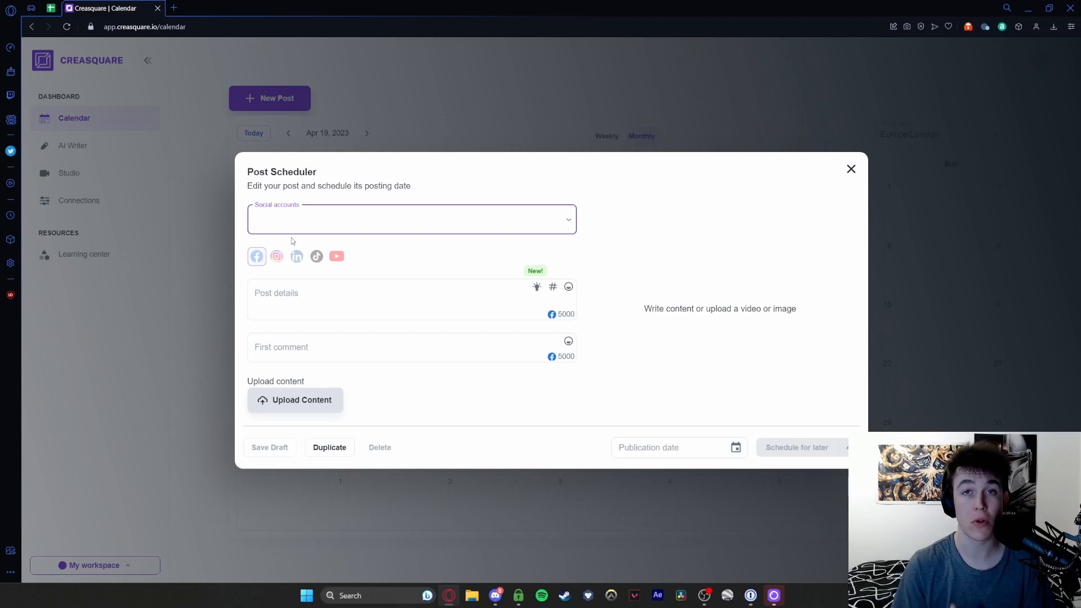
pyautogui.click(388, 299)
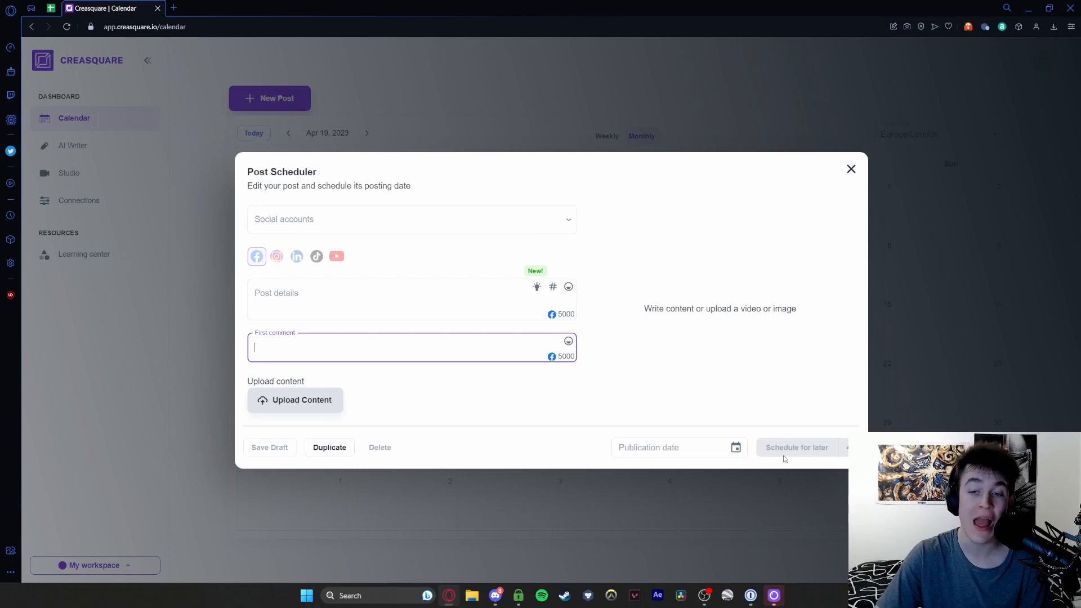
pyautogui.moveTo(681, 214)
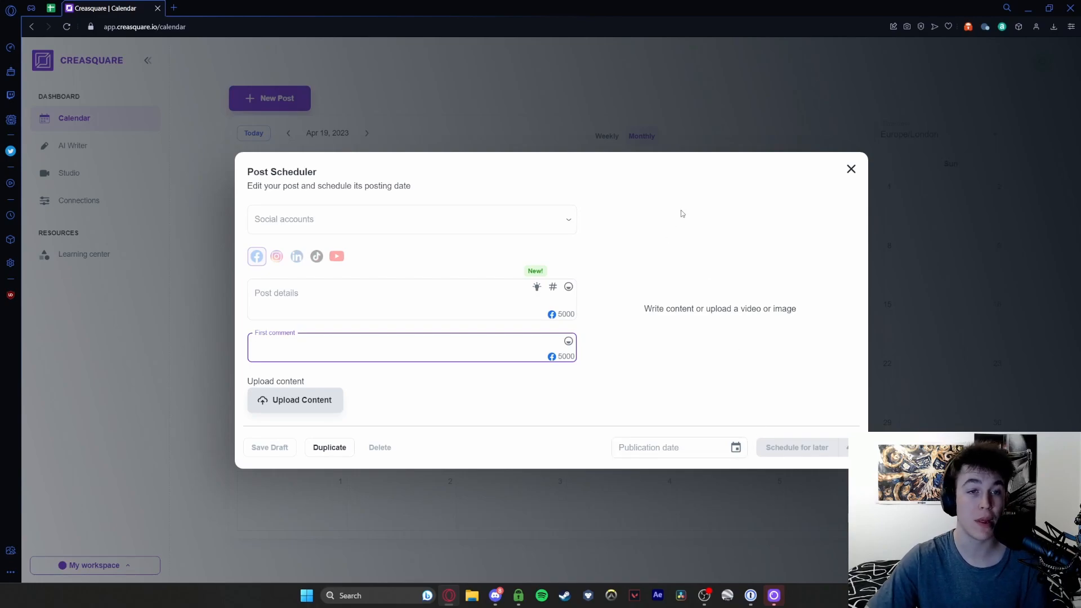
# - Close the unfilled Post Scheduler and review the timezone list, keeping Europe/London
pyautogui.click(851, 169)
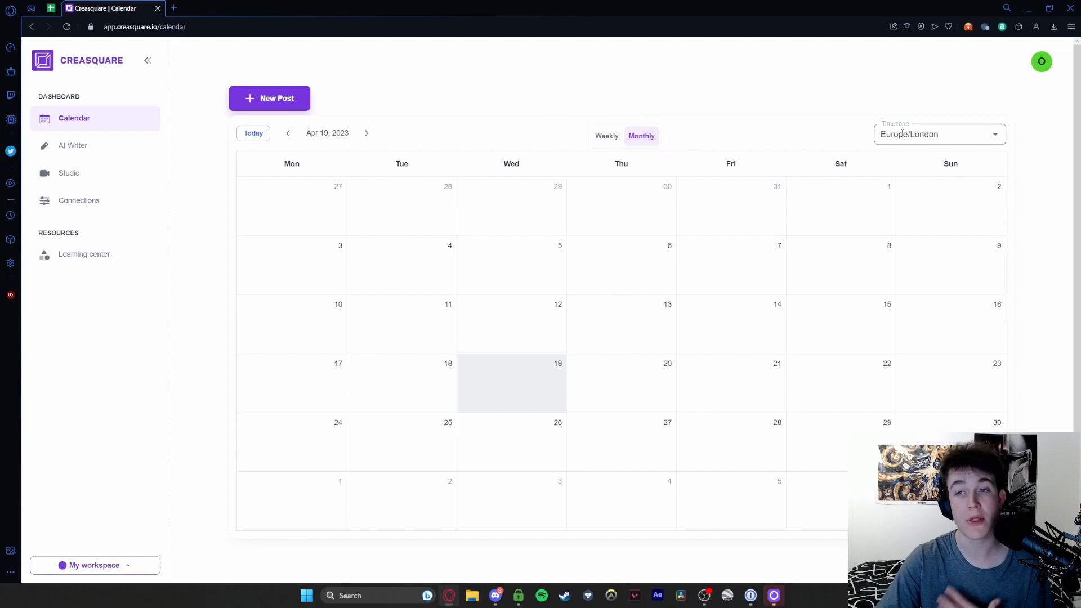
pyautogui.click(937, 134)
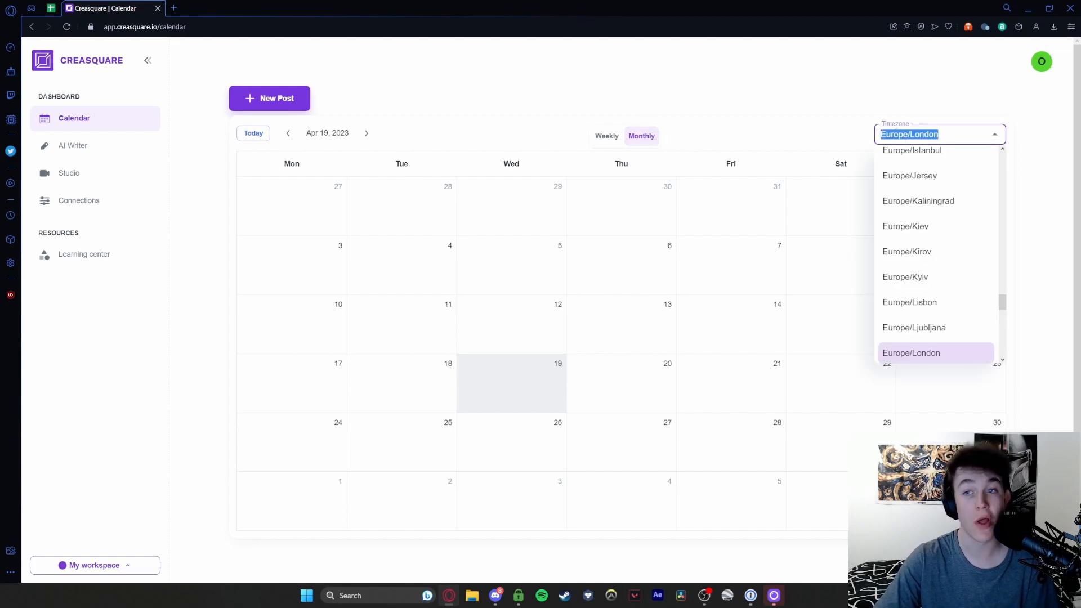
pyautogui.scroll(-3)
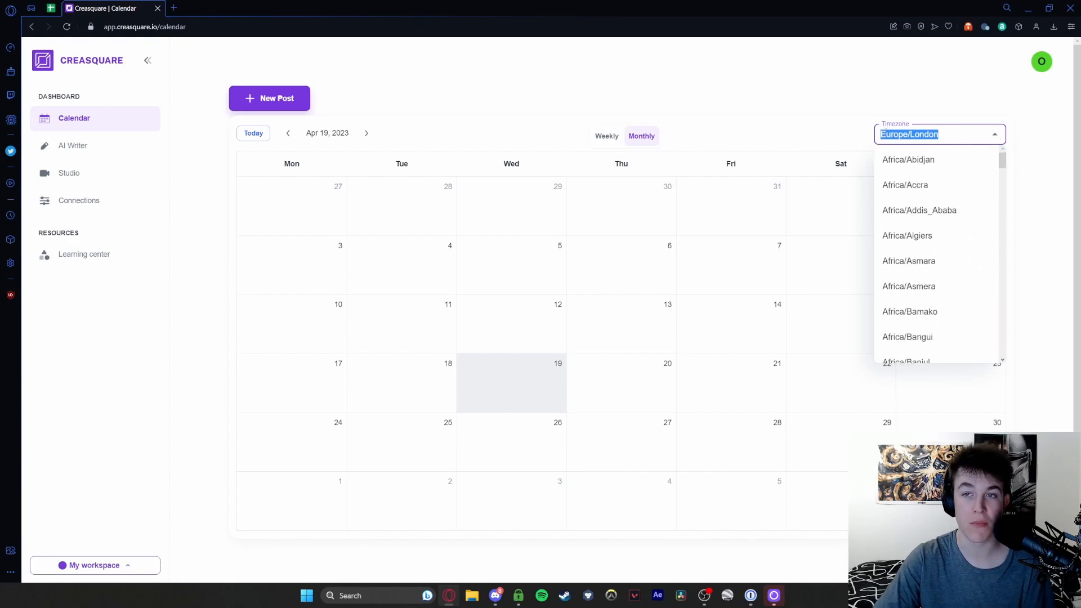
pyautogui.click(693, 110)
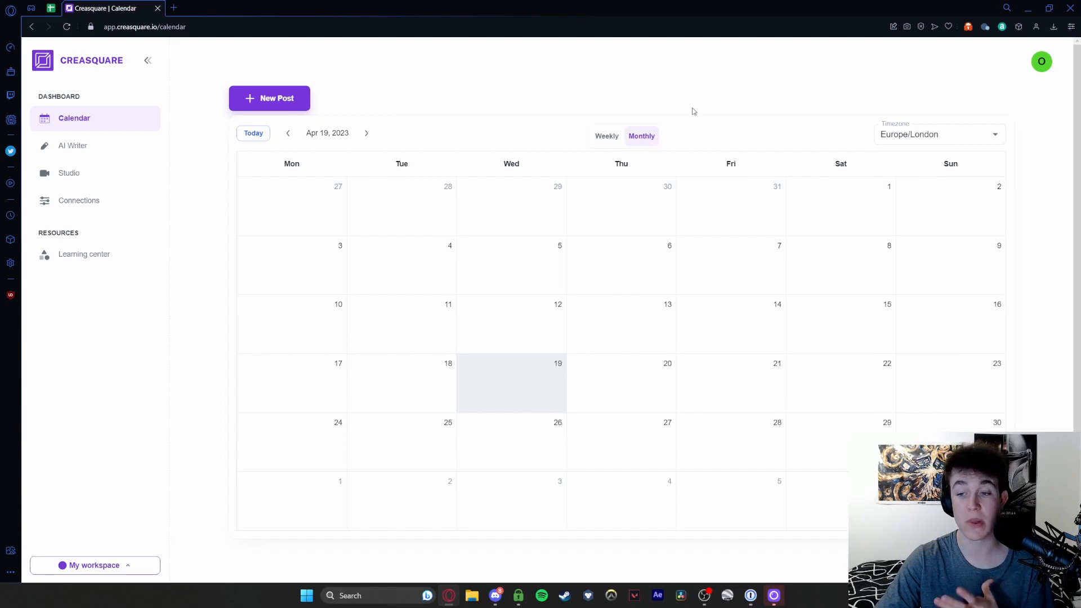
pyautogui.moveTo(73, 145)
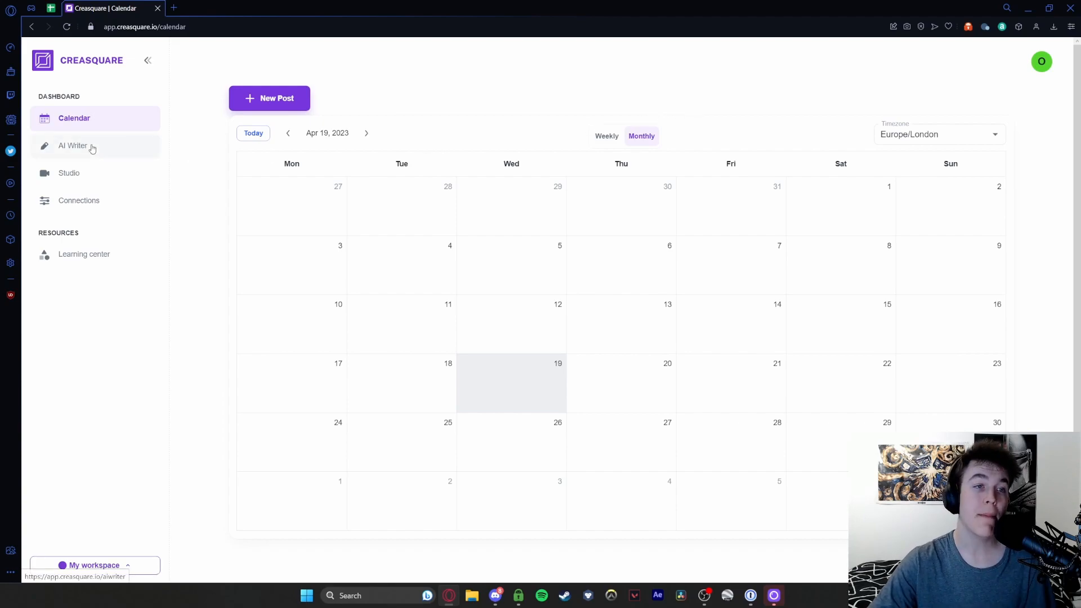
# - Start a new AI Writer project using YouTube Intros with English output
pyautogui.click(73, 145)
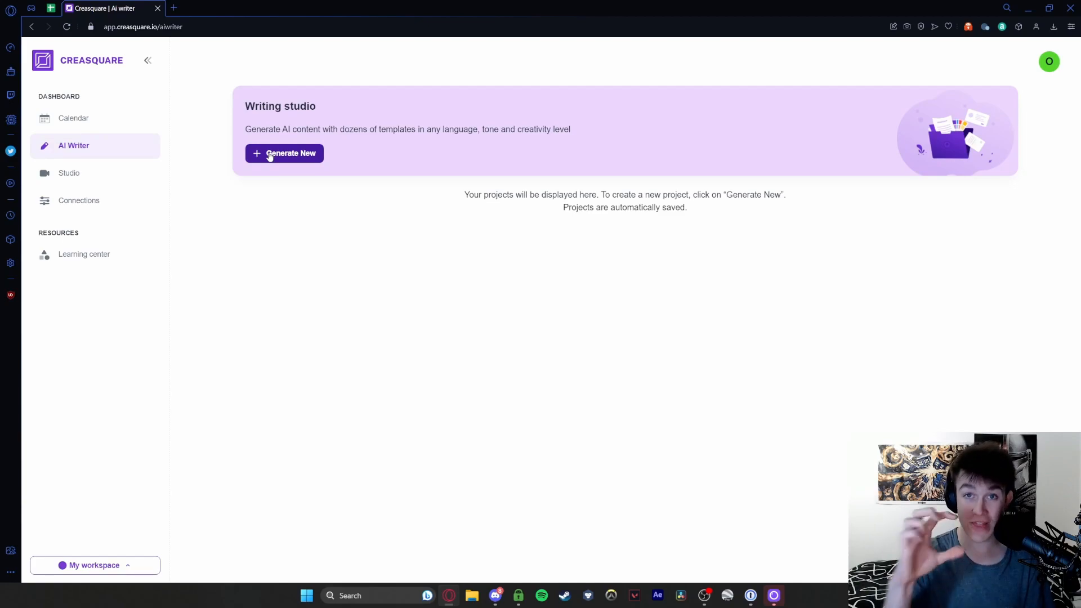
pyautogui.click(284, 153)
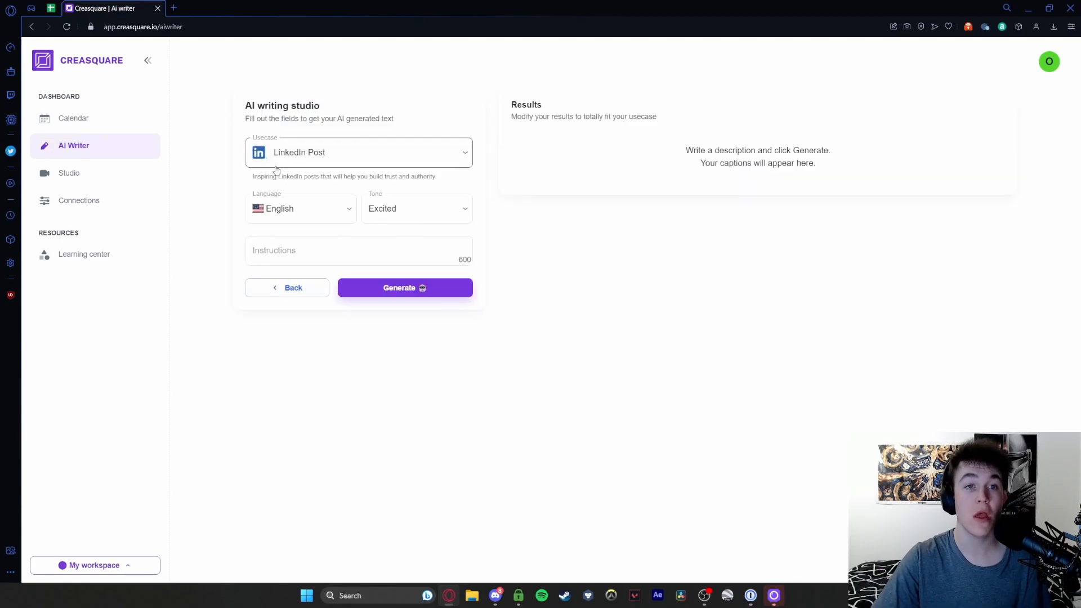
pyautogui.click(358, 153)
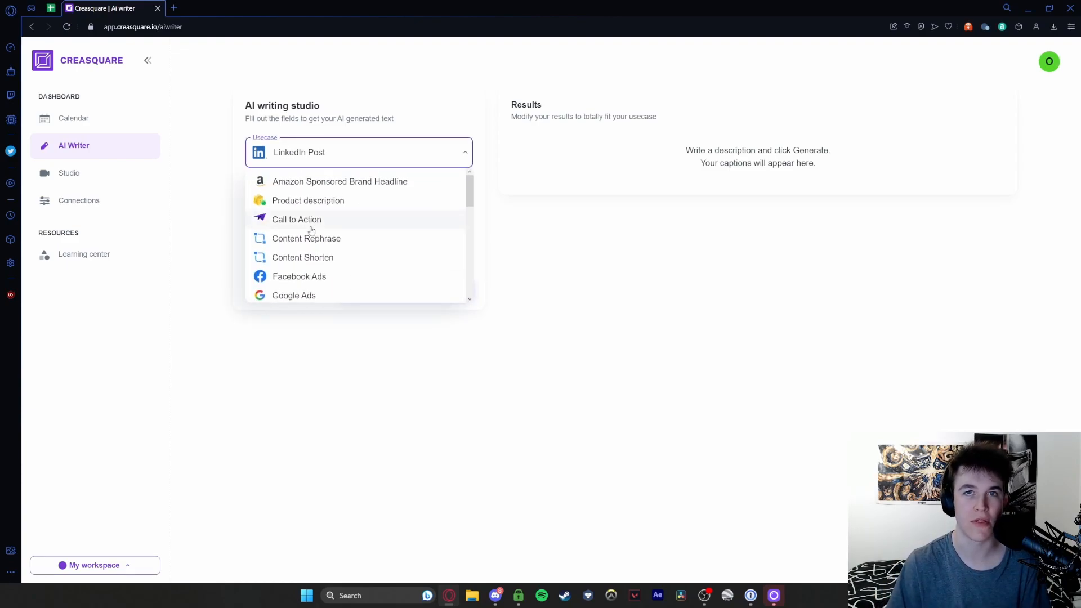
pyautogui.scroll(-3)
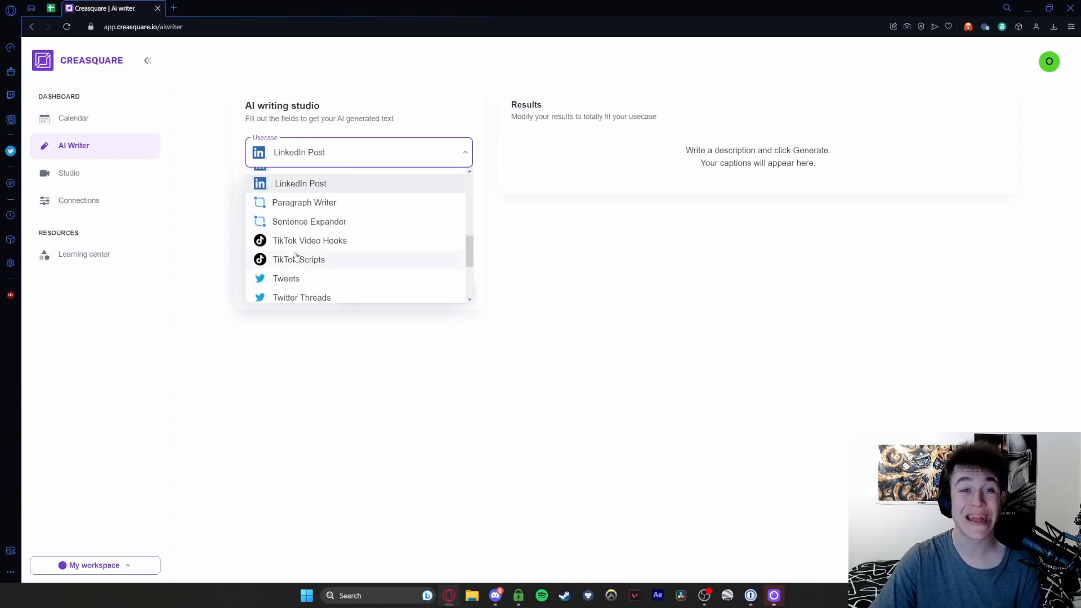
pyautogui.scroll(-3)
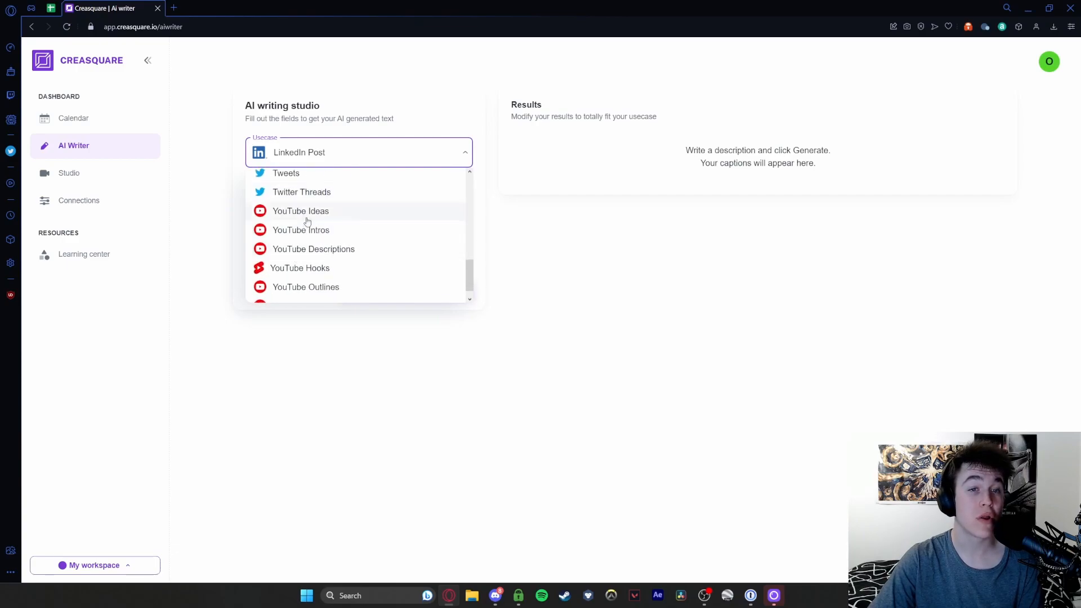
pyautogui.moveTo(301, 230)
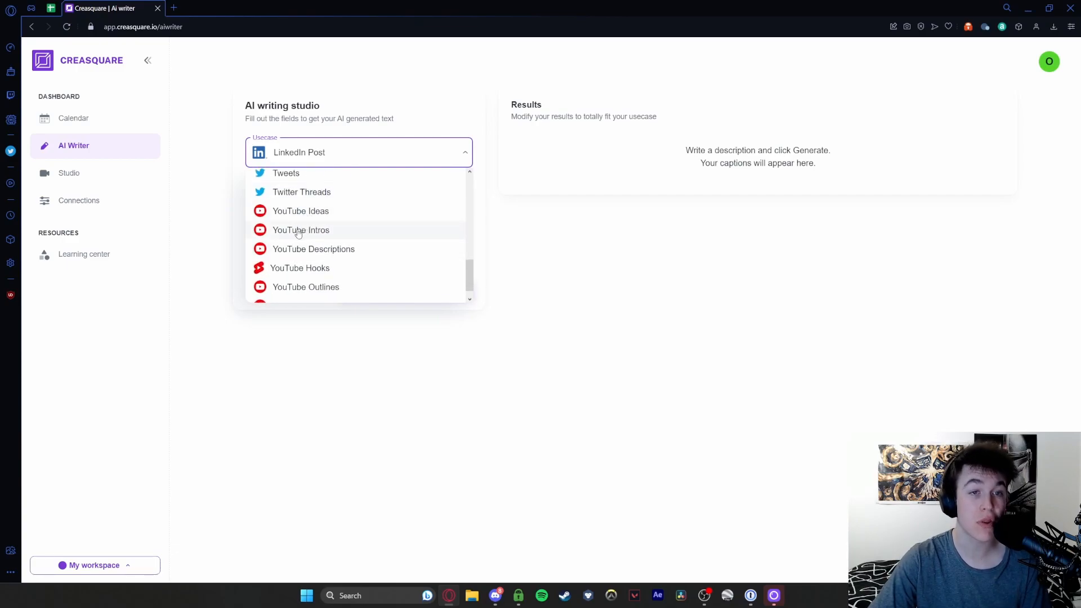
pyautogui.click(301, 230)
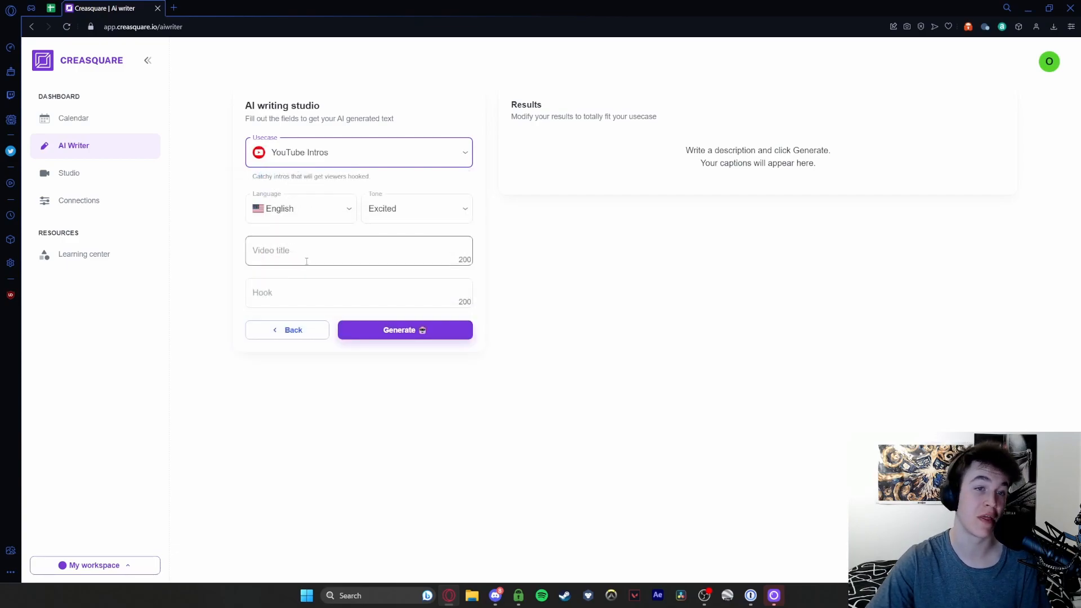
pyautogui.click(300, 208)
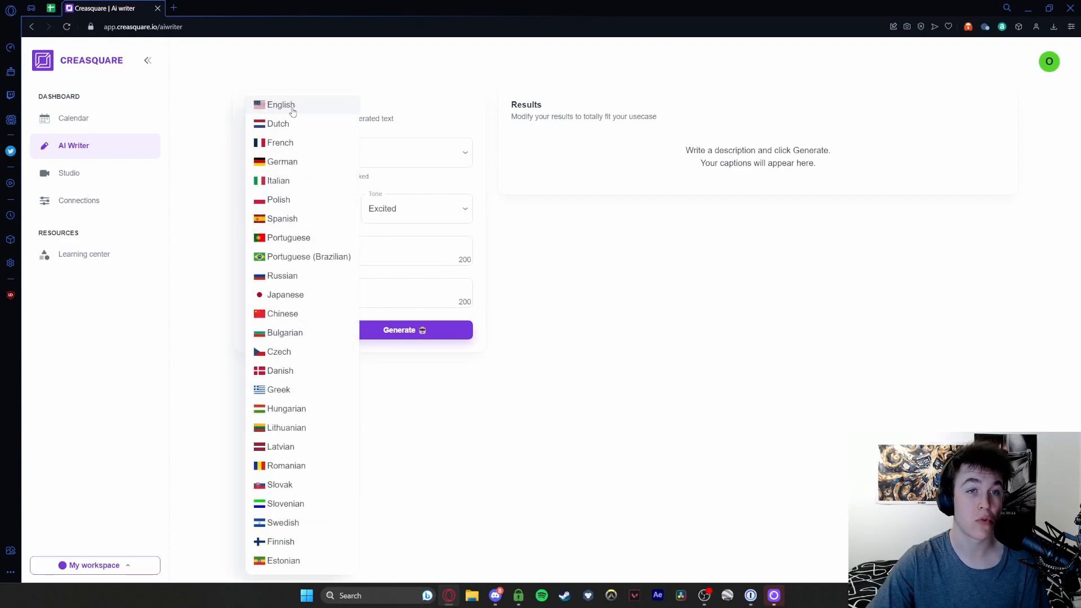
pyautogui.click(280, 104)
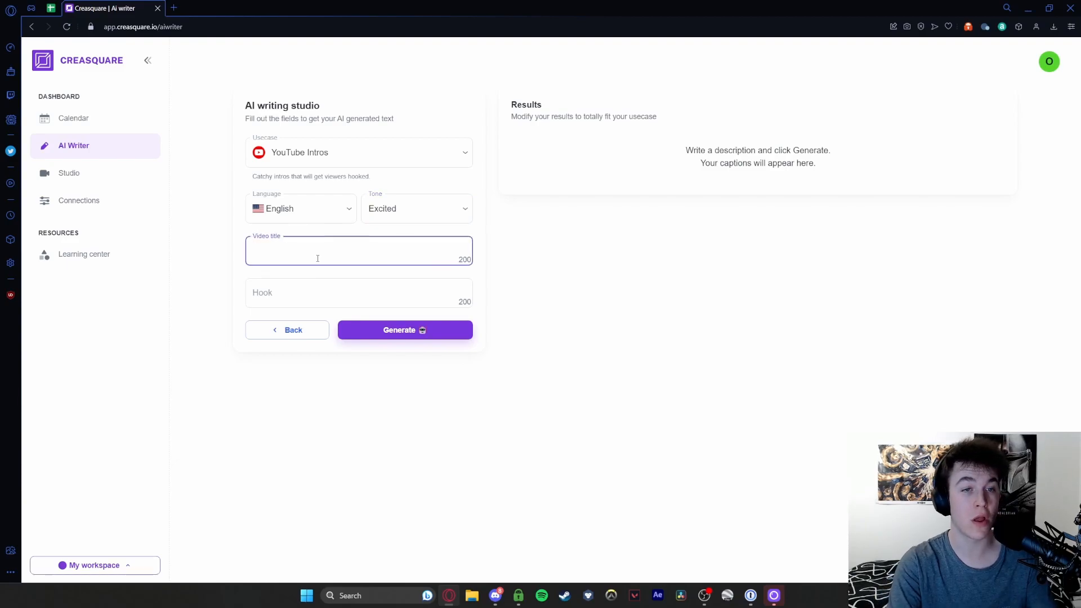
# - Title the request 'S23 Unboxing' and enter the hook 'Unboxing a Samsung Galaxy S23'
pyautogui.write('S23 Un')
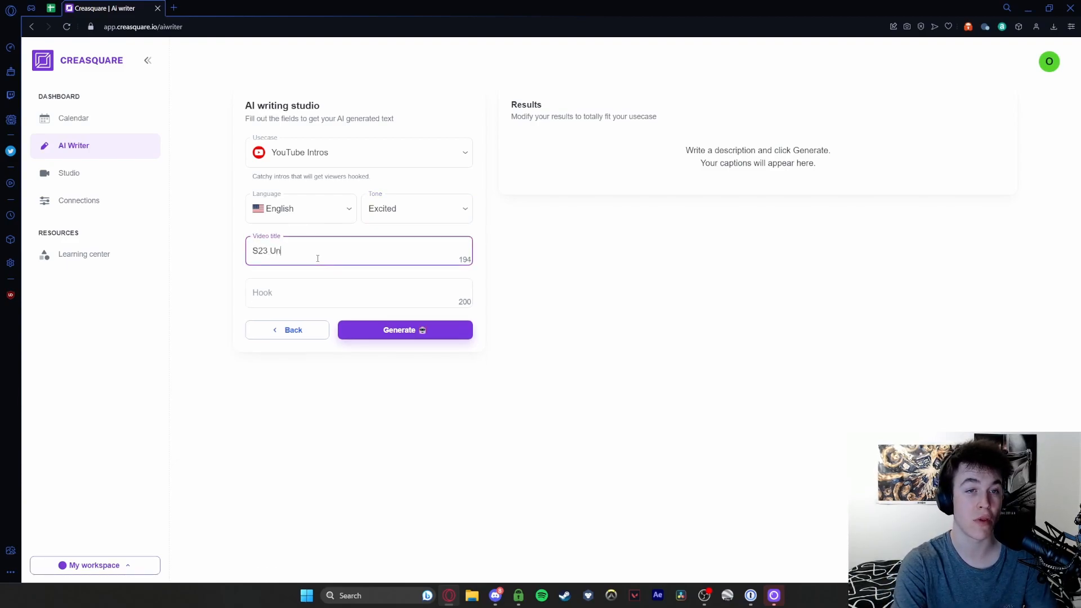
pyautogui.click(359, 293)
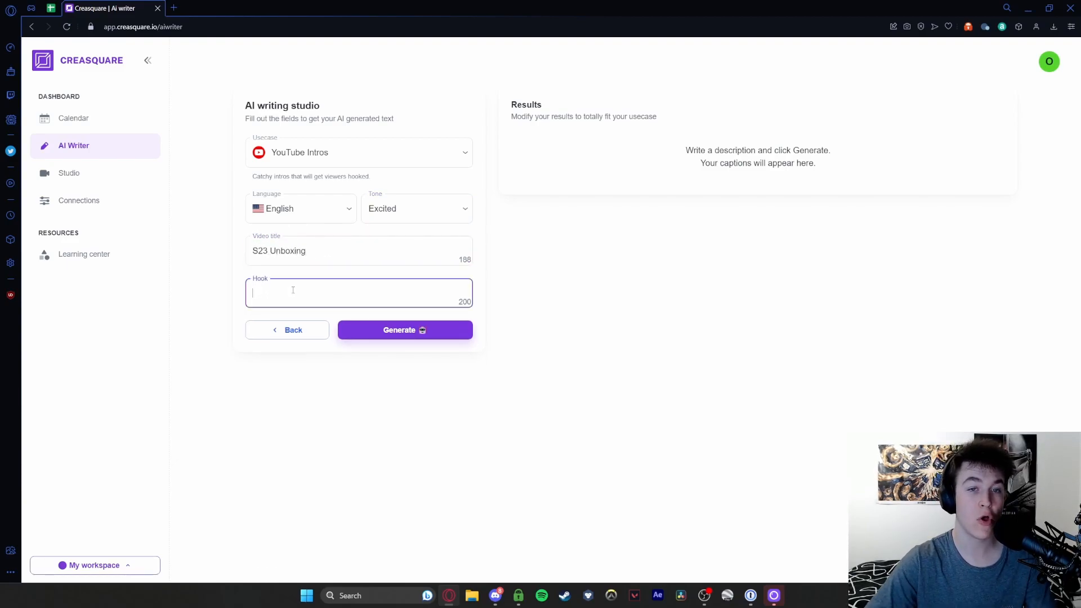
pyautogui.write('U')
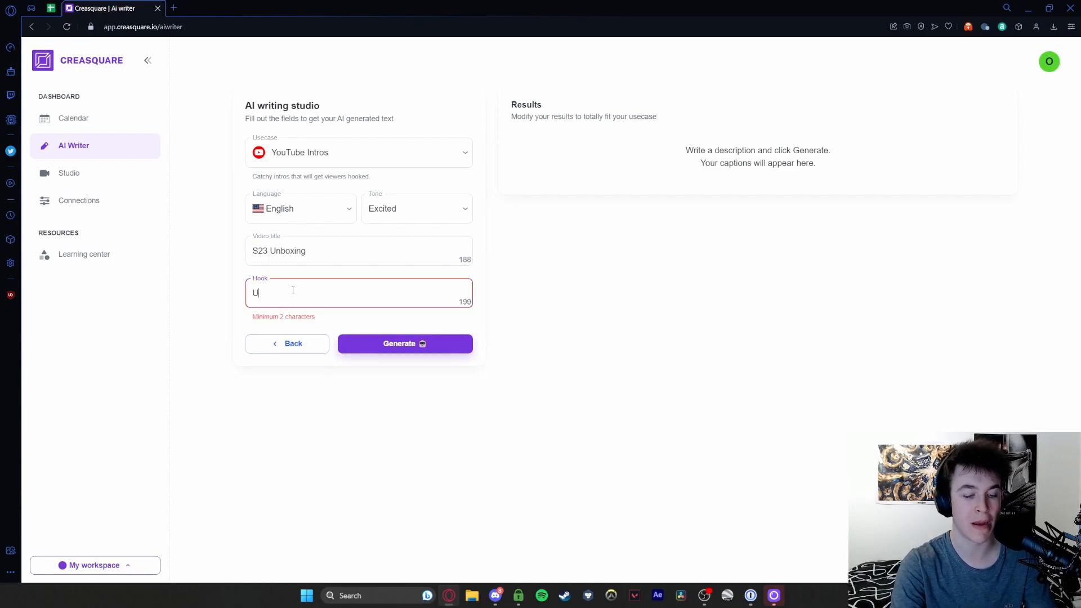
pyautogui.write('nbox9')
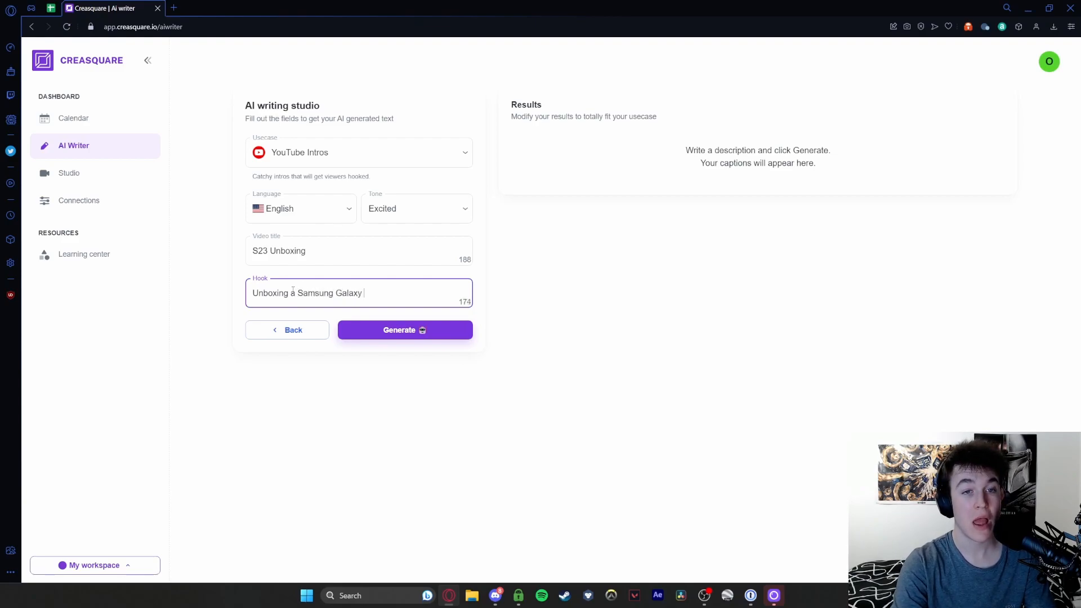
pyautogui.write('S23')
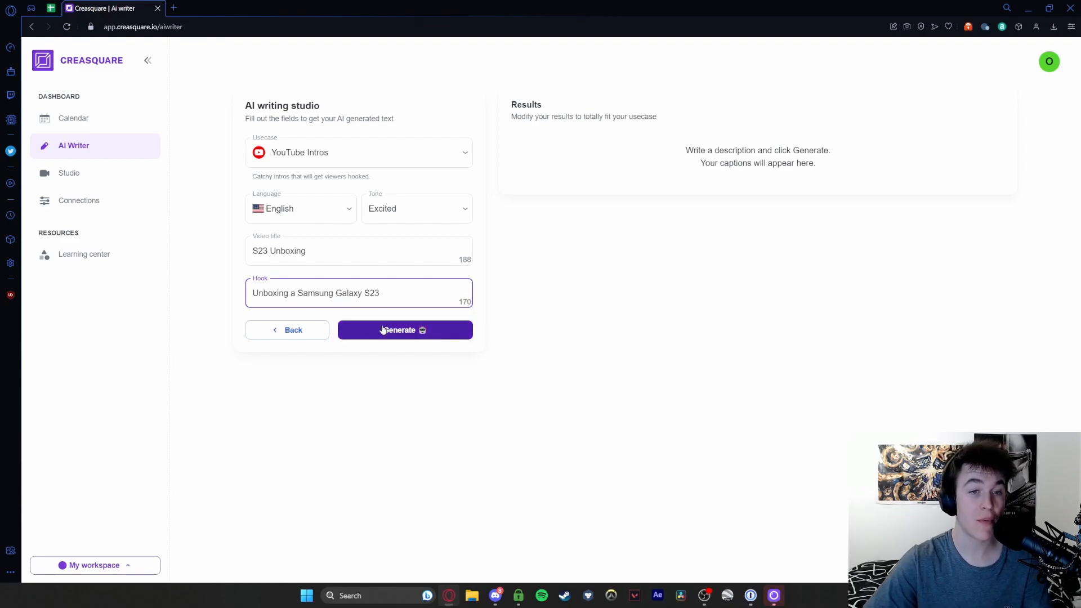
# - Generate the Galaxy S23 intros and delete Result 1, keeping the Ladies and Gentlemen intro
pyautogui.click(405, 330)
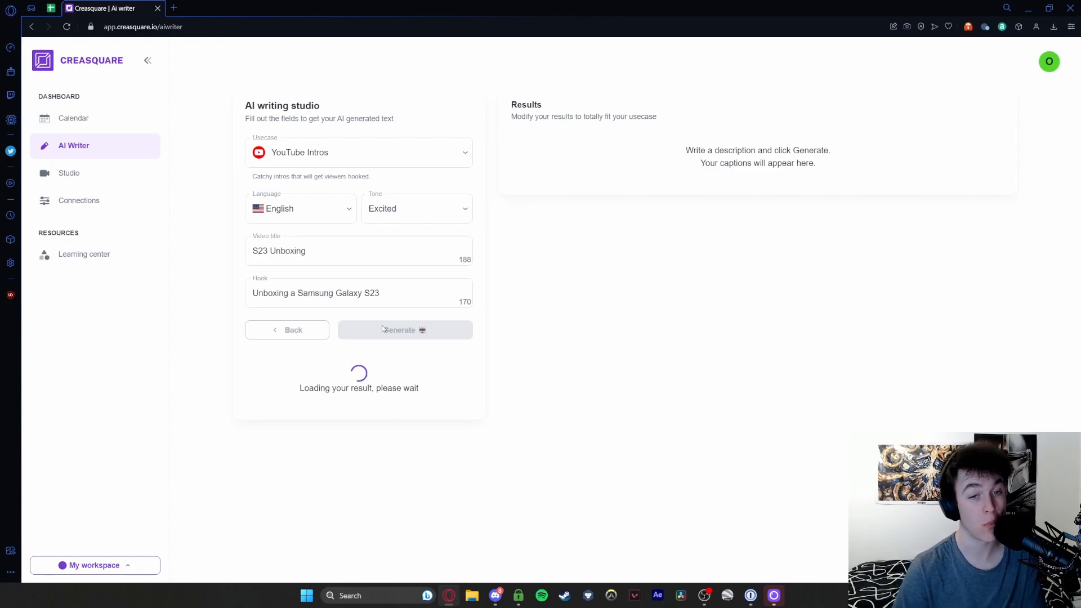
pyautogui.click(405, 329)
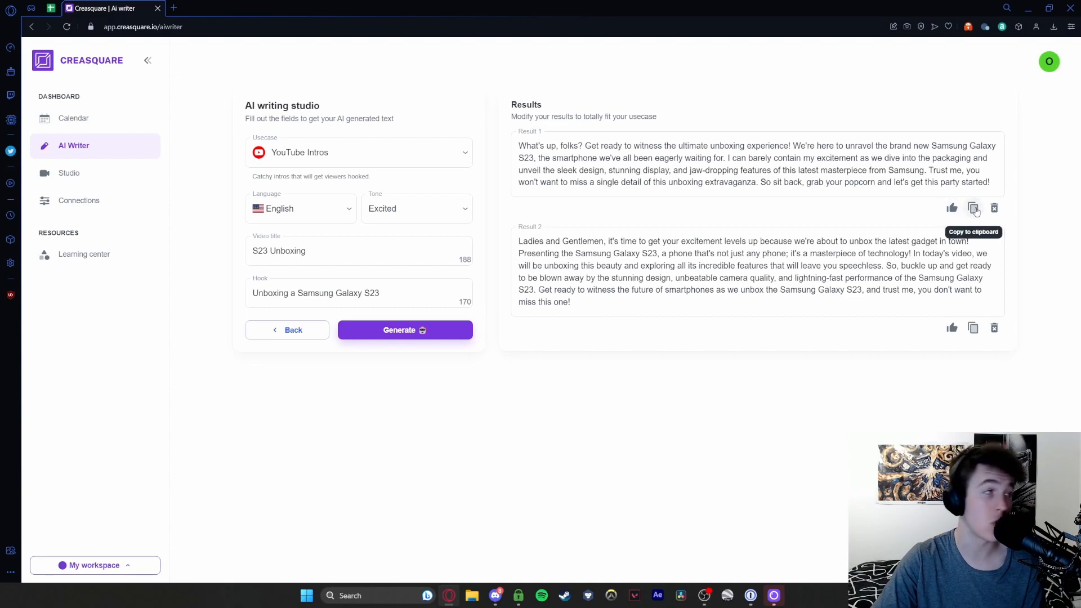
pyautogui.moveTo(995, 209)
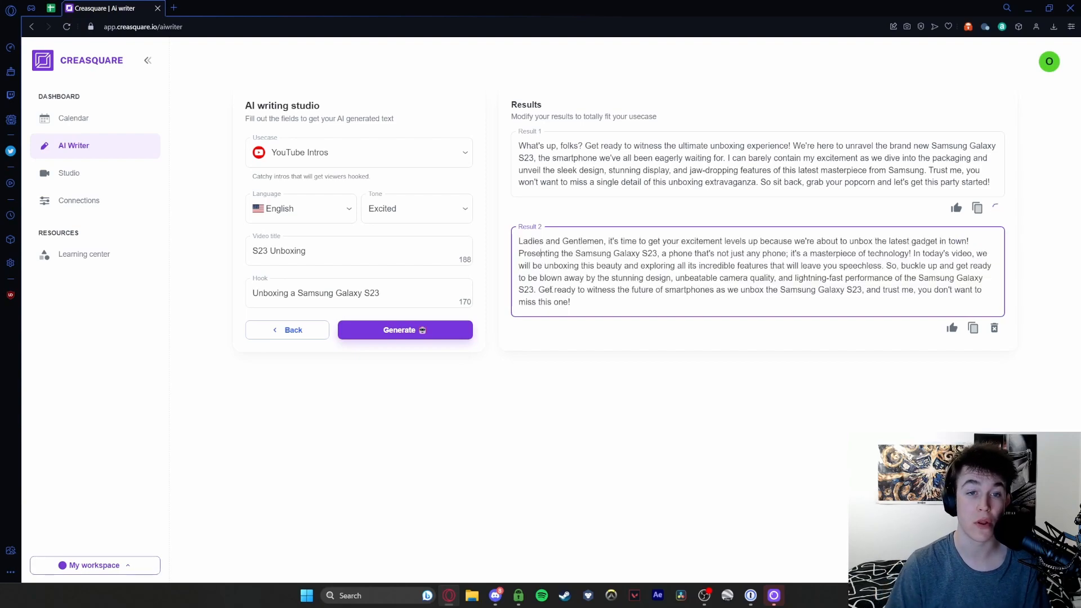
pyautogui.click(994, 206)
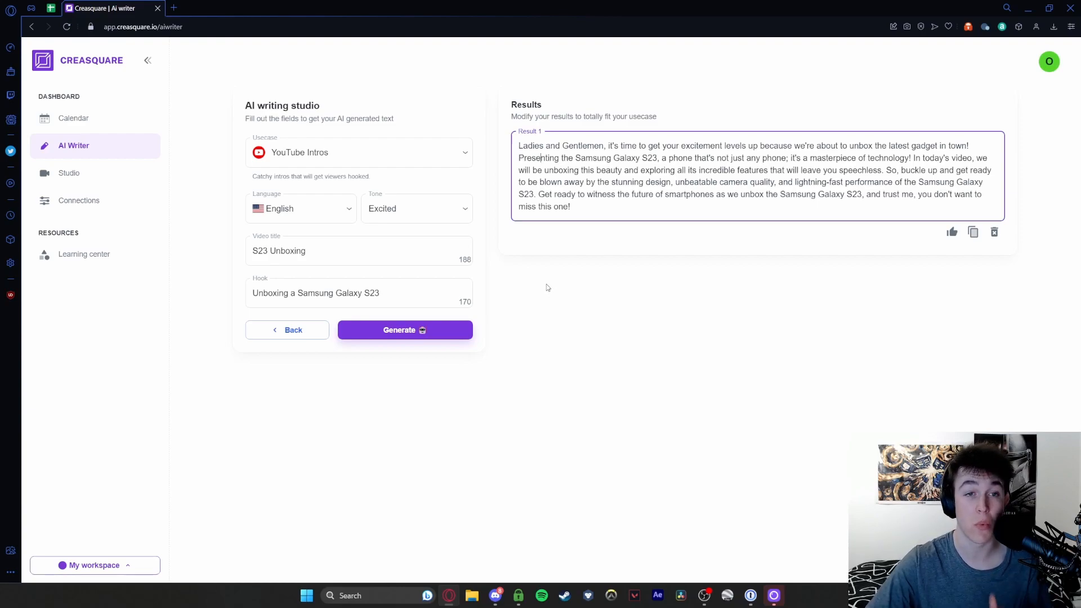
pyautogui.click(358, 152)
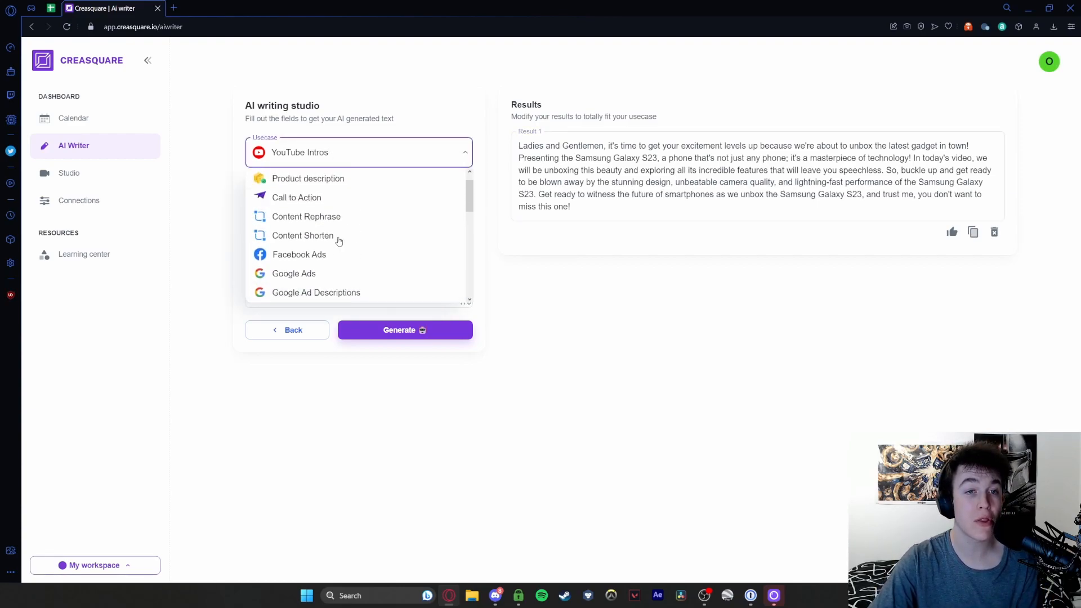
# - Describe 'Opulent Vacuum Cleaner': £399, very powerful, good build, black, white or purple
pyautogui.scroll(-3)
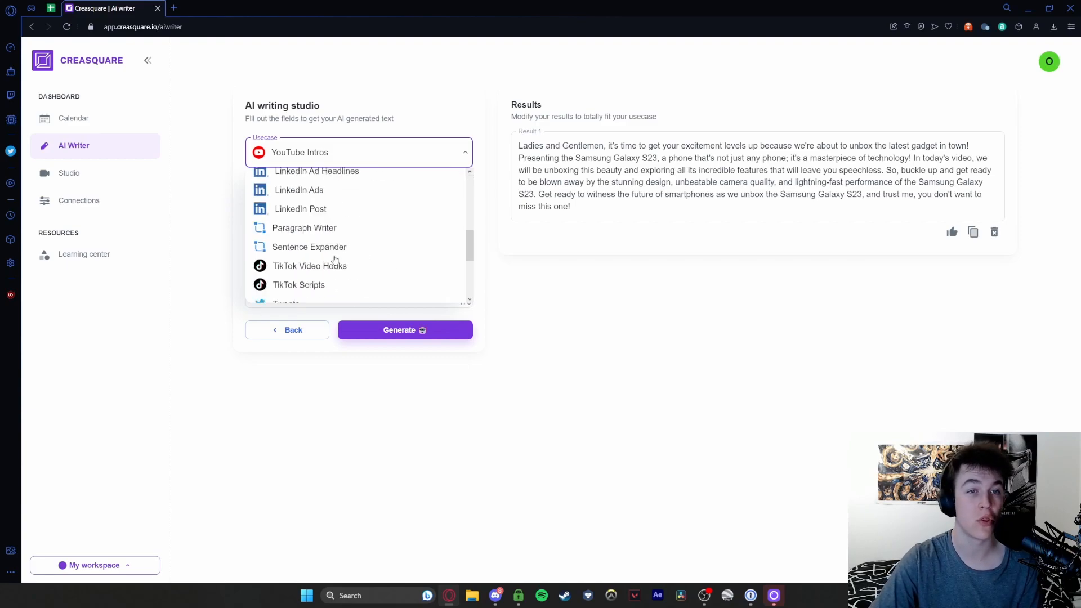
pyautogui.click(307, 153)
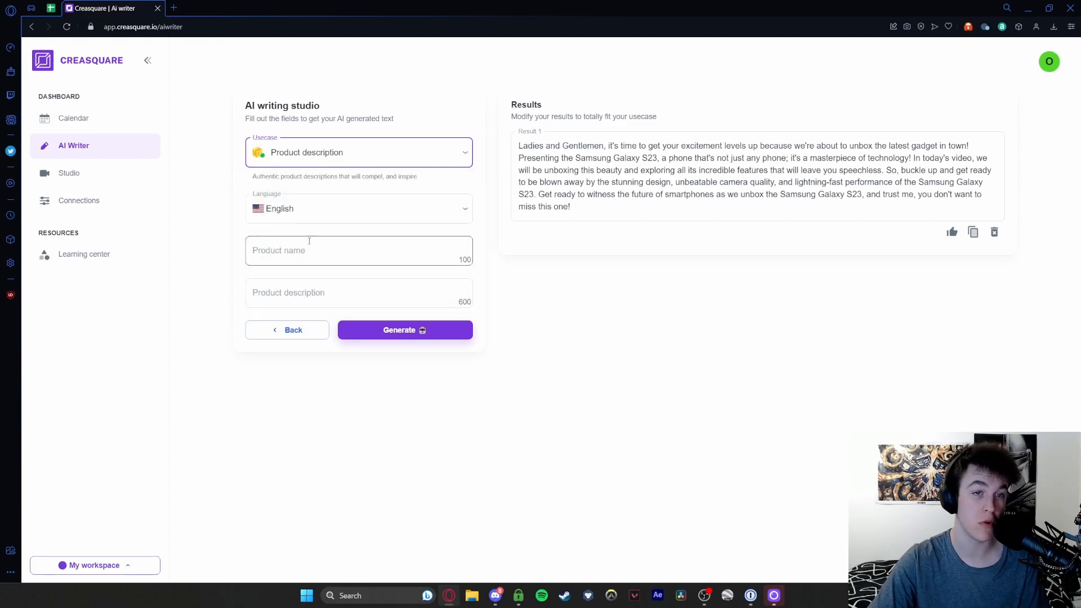
pyautogui.click(358, 250)
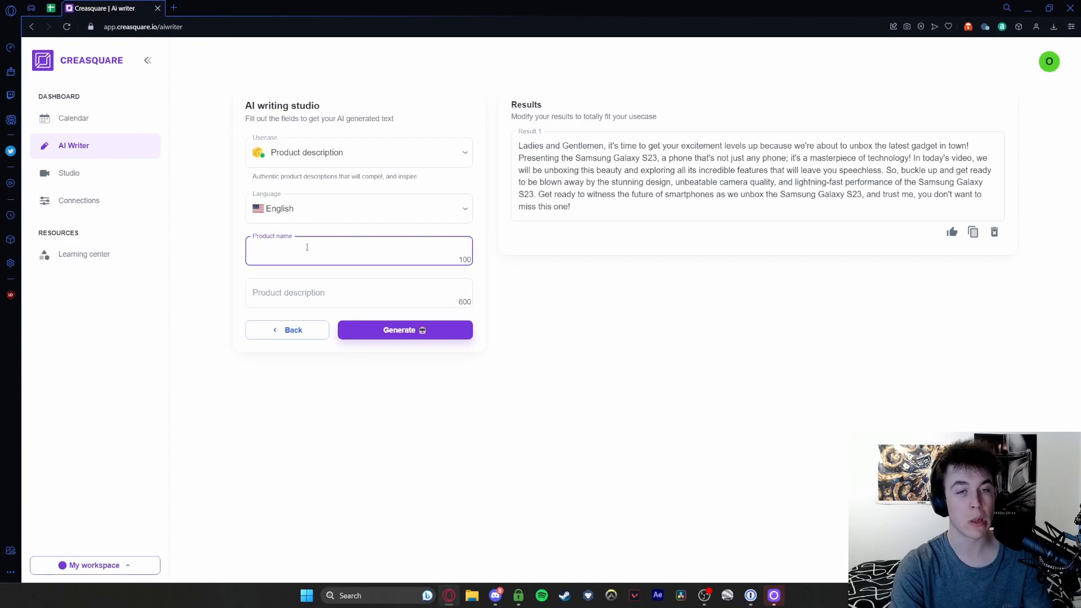
pyautogui.write('Opulent Vacuum Cleaner')
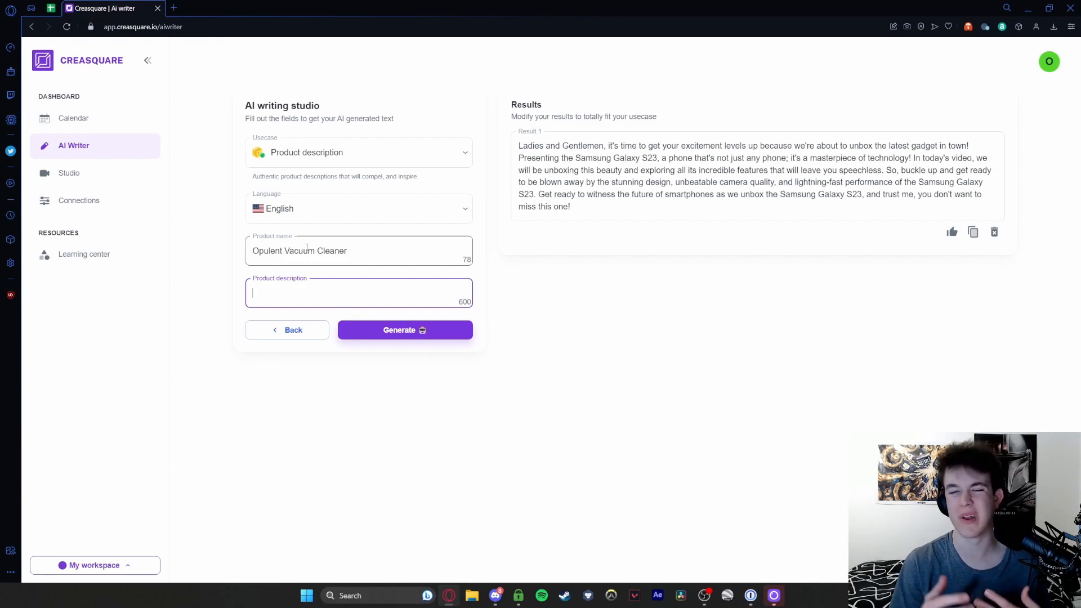
pyautogui.write('A vacuum cleaner, wi')
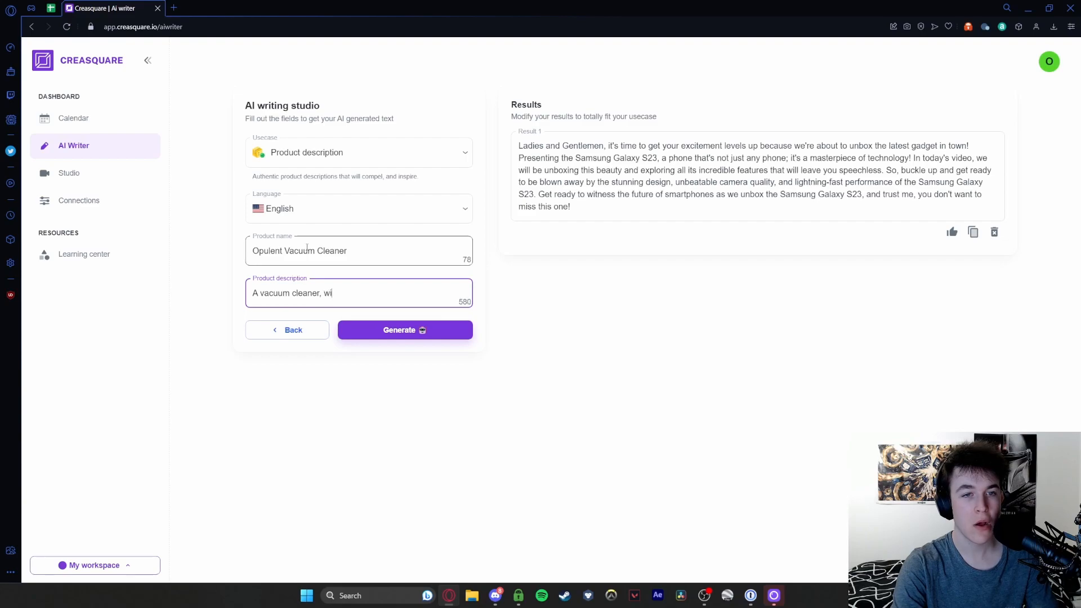
pyautogui.write('orth £399')
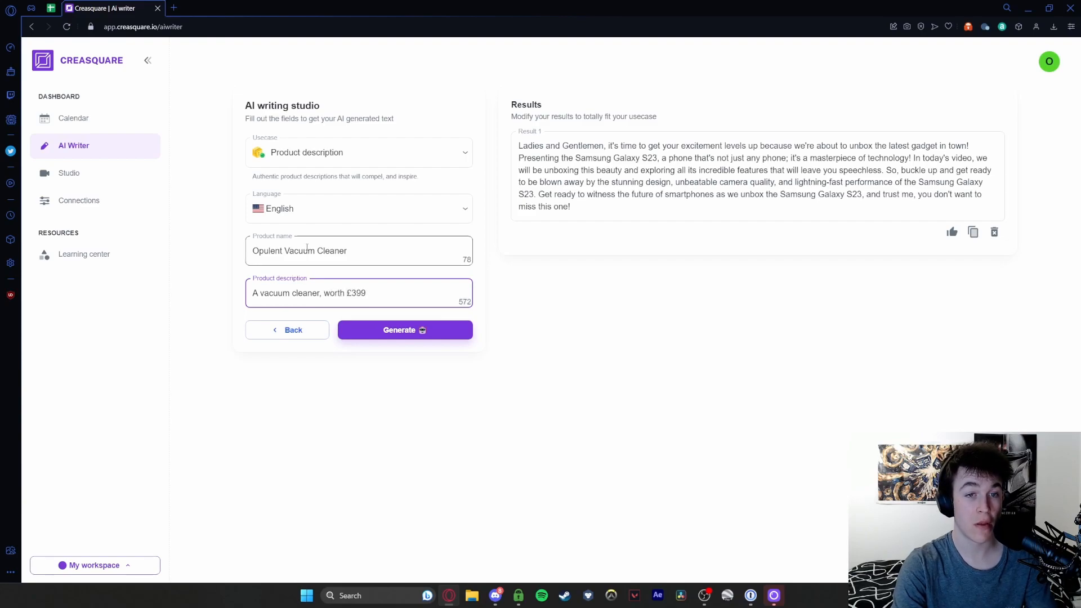
pyautogui.write(', very')
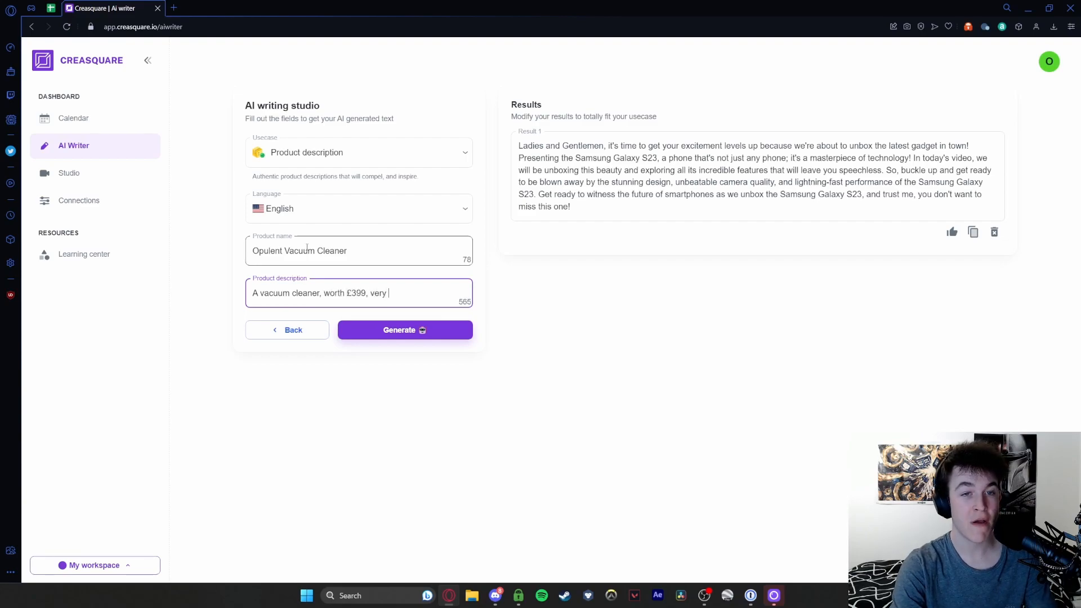
pyautogui.write('powerful.m v')
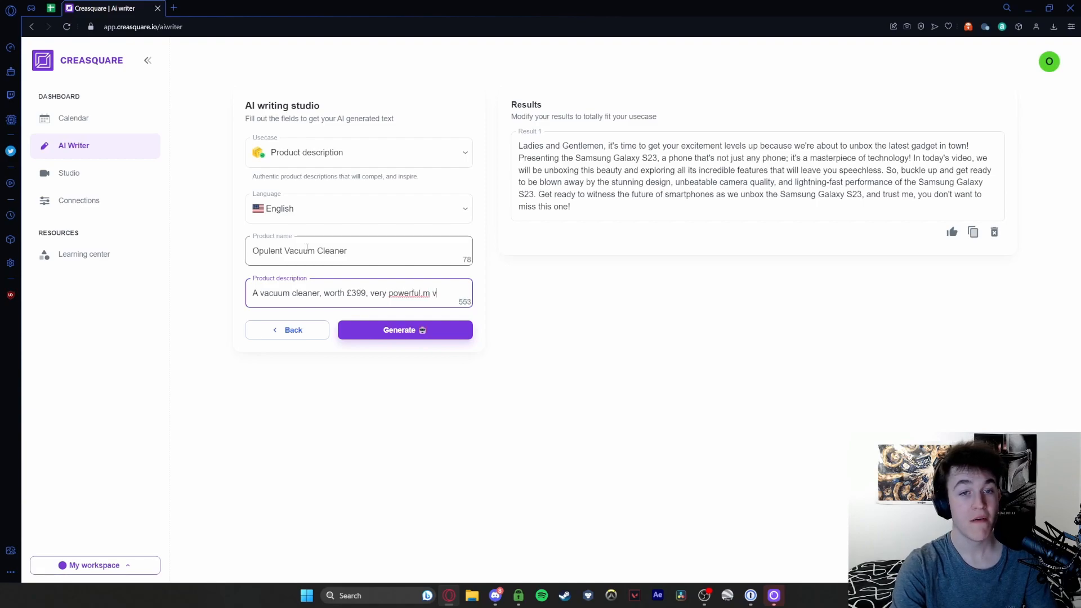
pyautogui.write('very good build quality,')
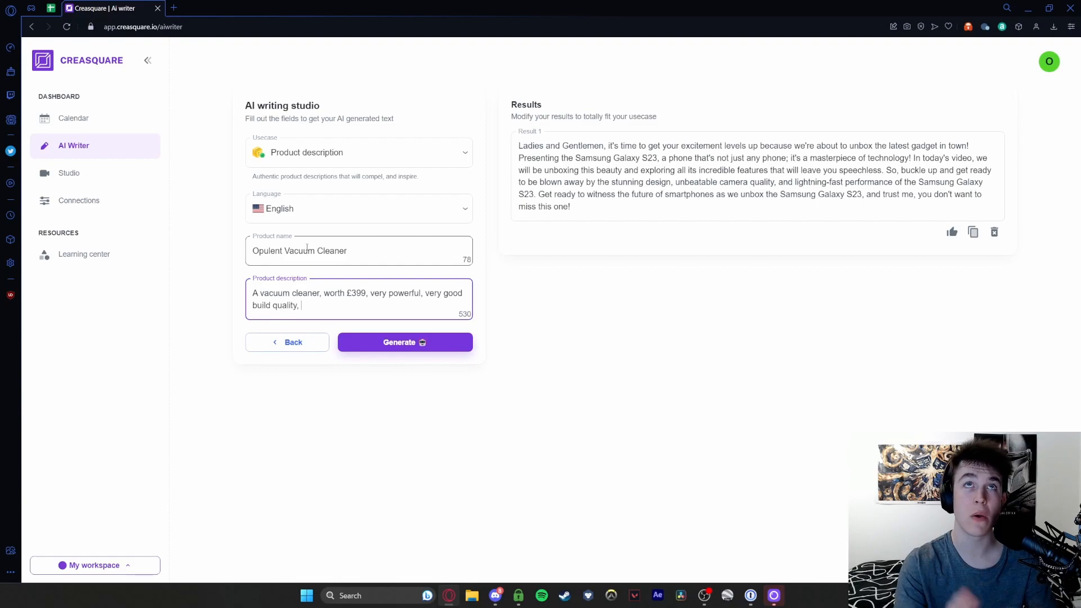
pyautogui.write('d')
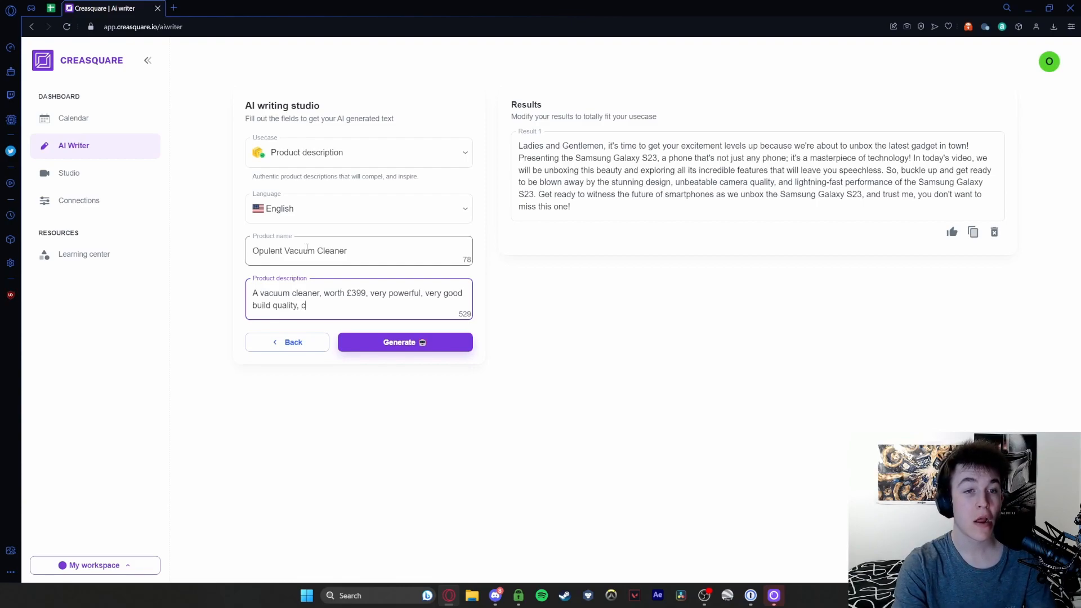
pyautogui.write('comes in black, white d')
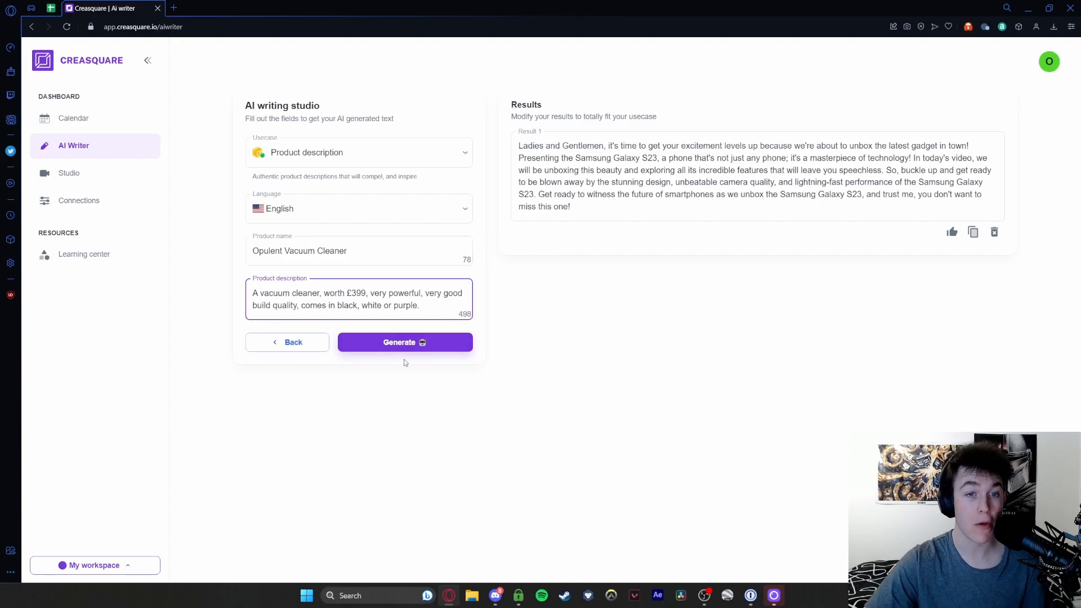
# - Generate the vacuum cleaner feature lists and highlight Result 2 lines, including the HEPA filter
pyautogui.click(405, 341)
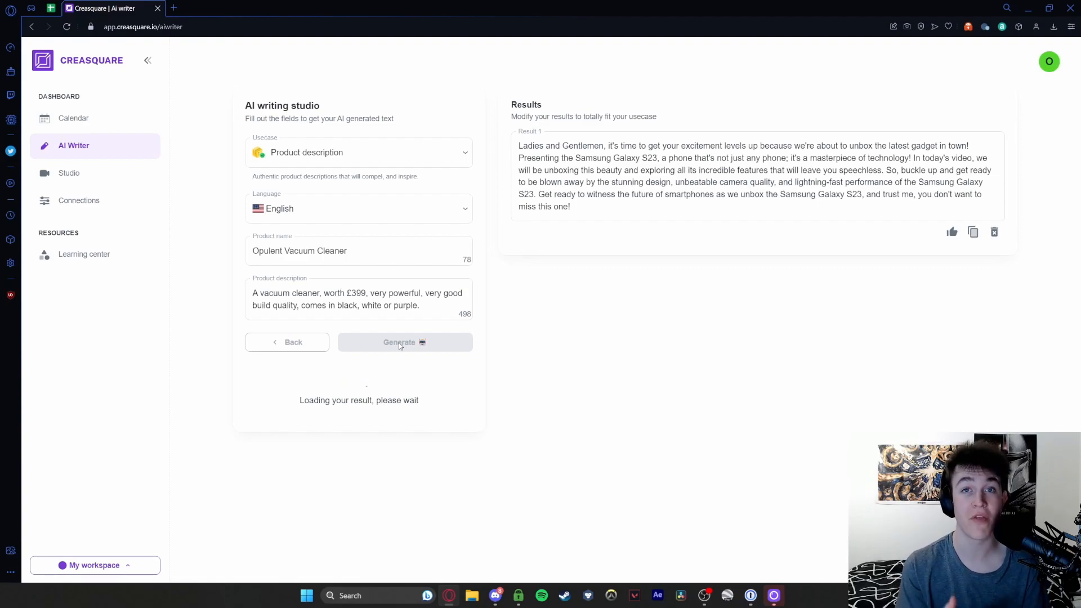
pyautogui.click(401, 341)
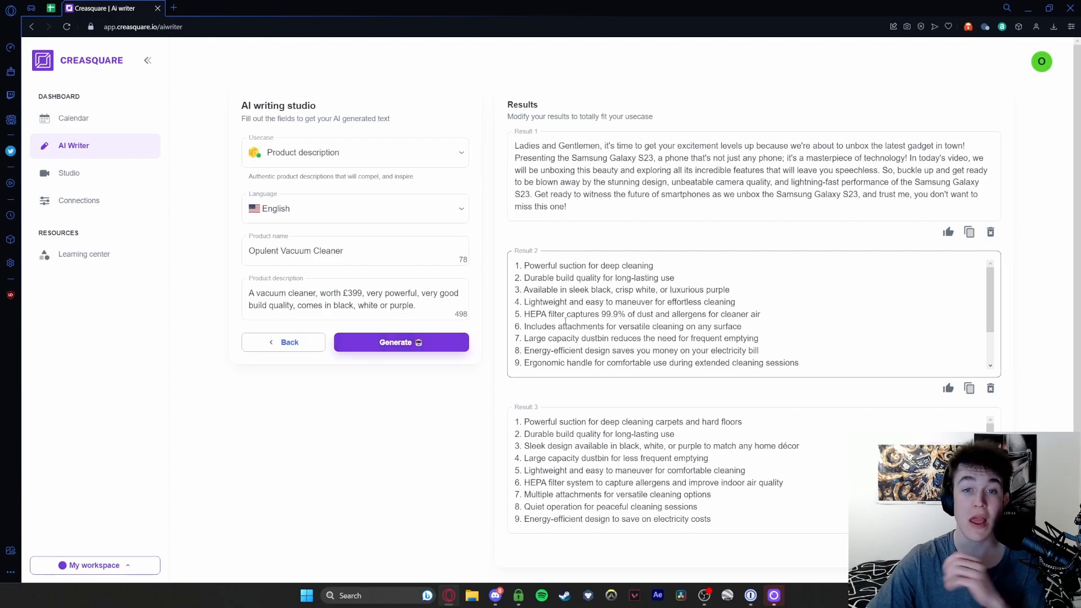
pyautogui.doubleClick(588, 265)
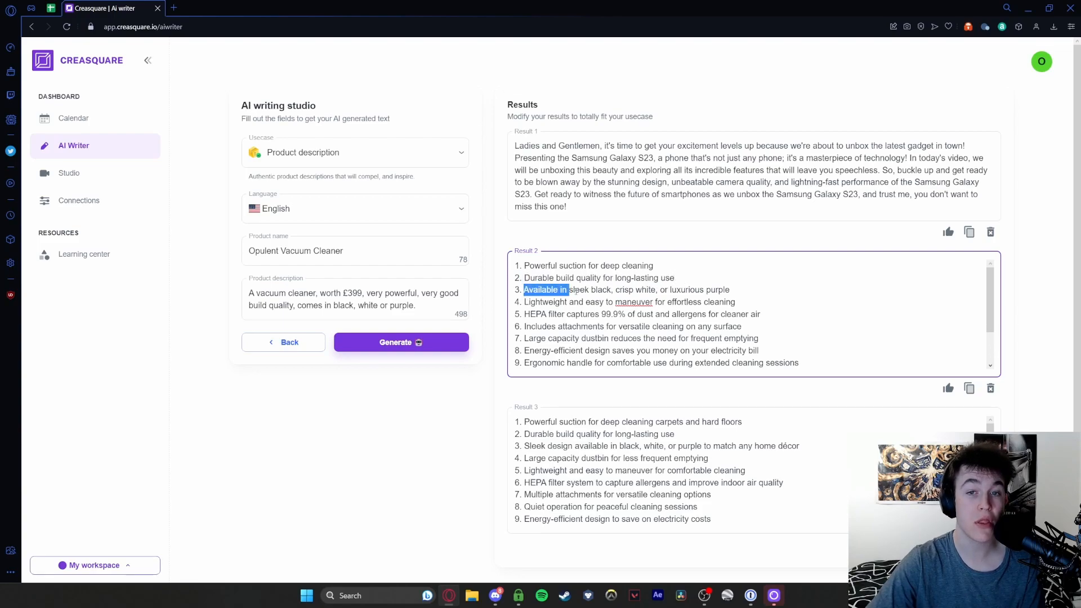
pyautogui.moveTo(568, 289); pyautogui.dragTo(689, 290)
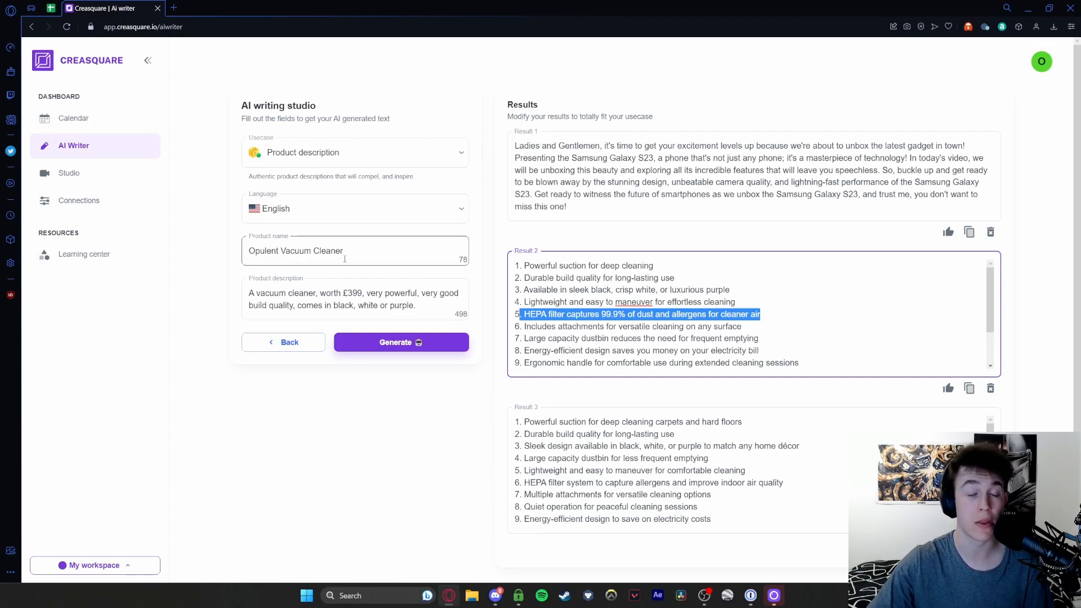
# - Create a blank 1080×1080 Instagram post in Studio and browse the template library
pyautogui.click(69, 172)
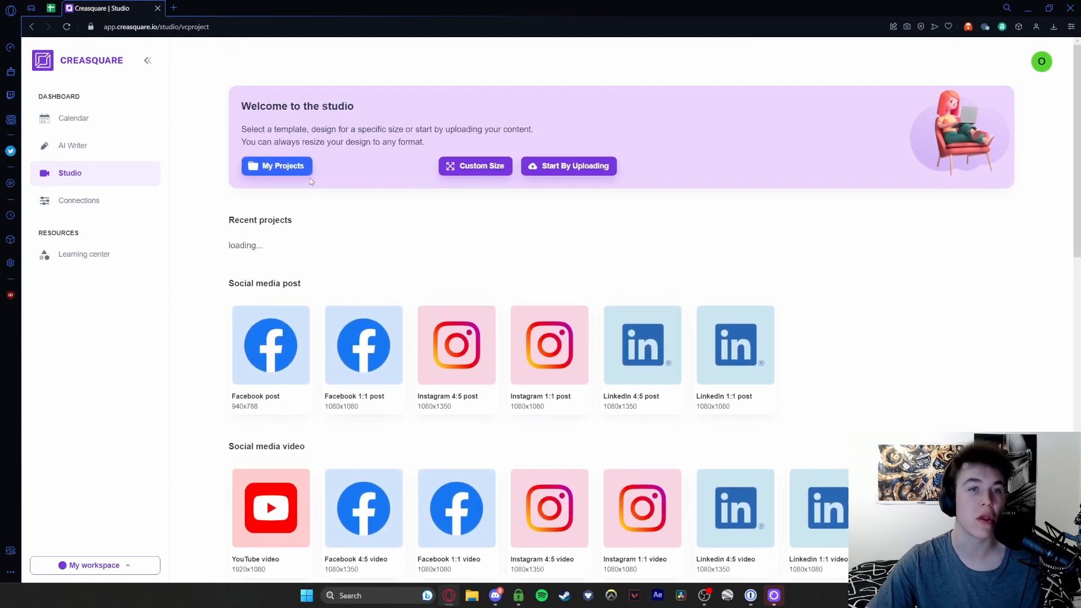
pyautogui.doubleClick(337, 129)
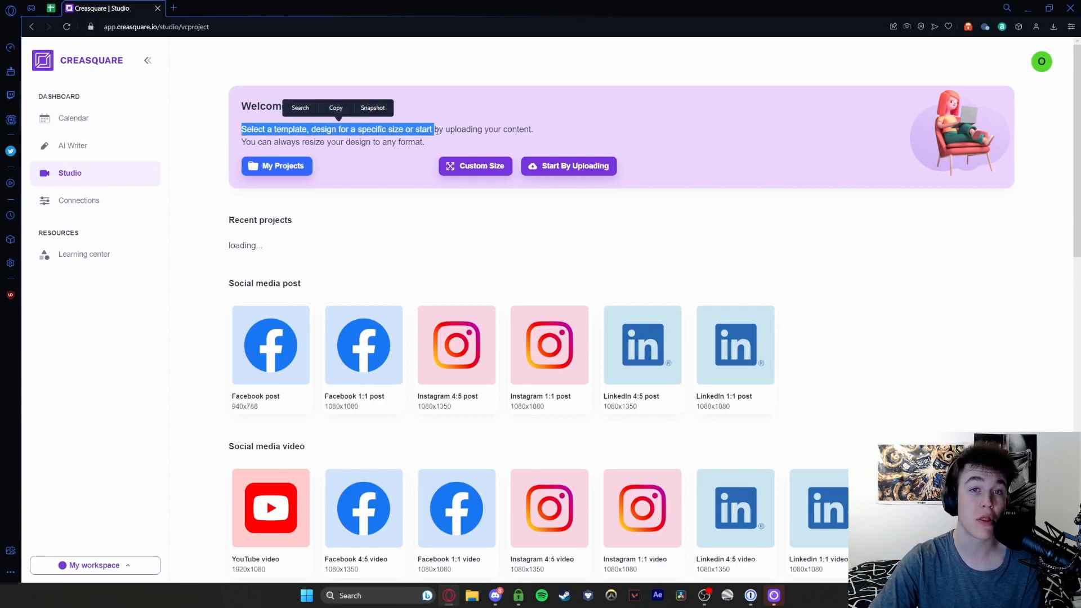
pyautogui.scroll(-3)
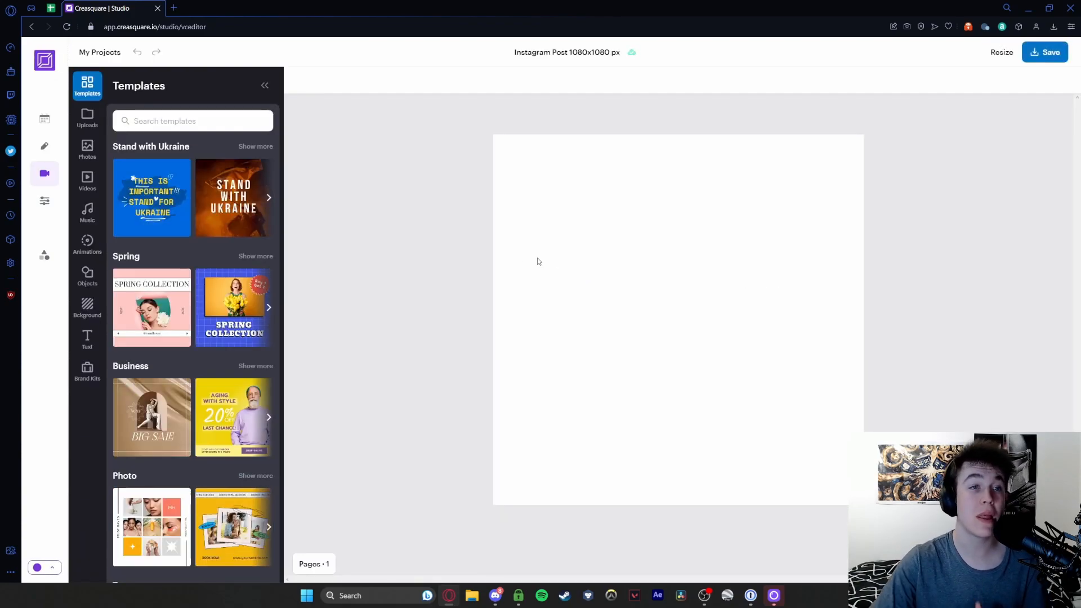
pyautogui.scroll(-3)
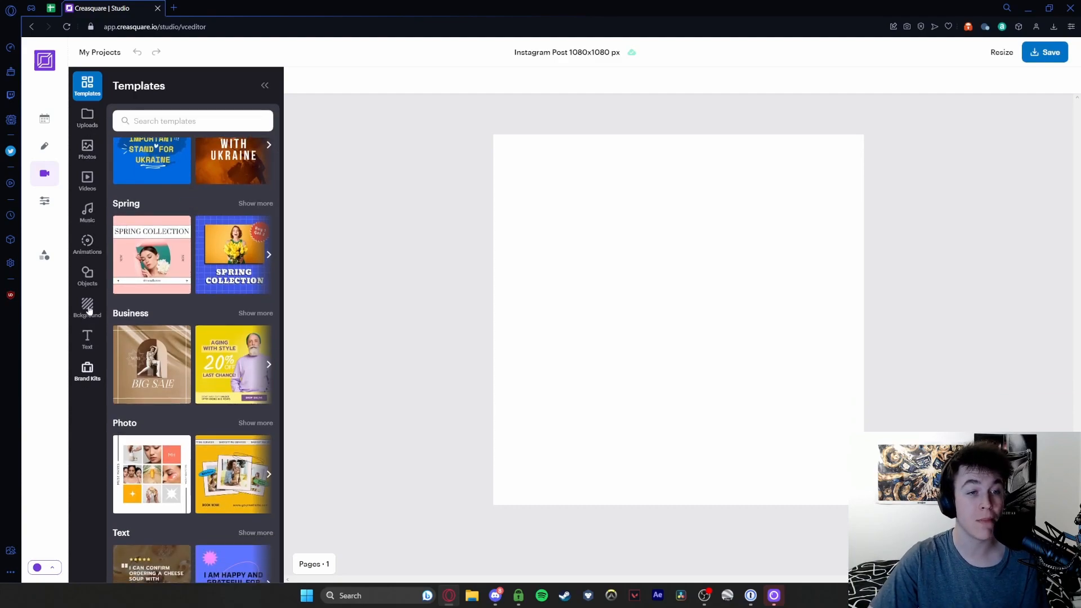
pyautogui.moveTo(232, 254)
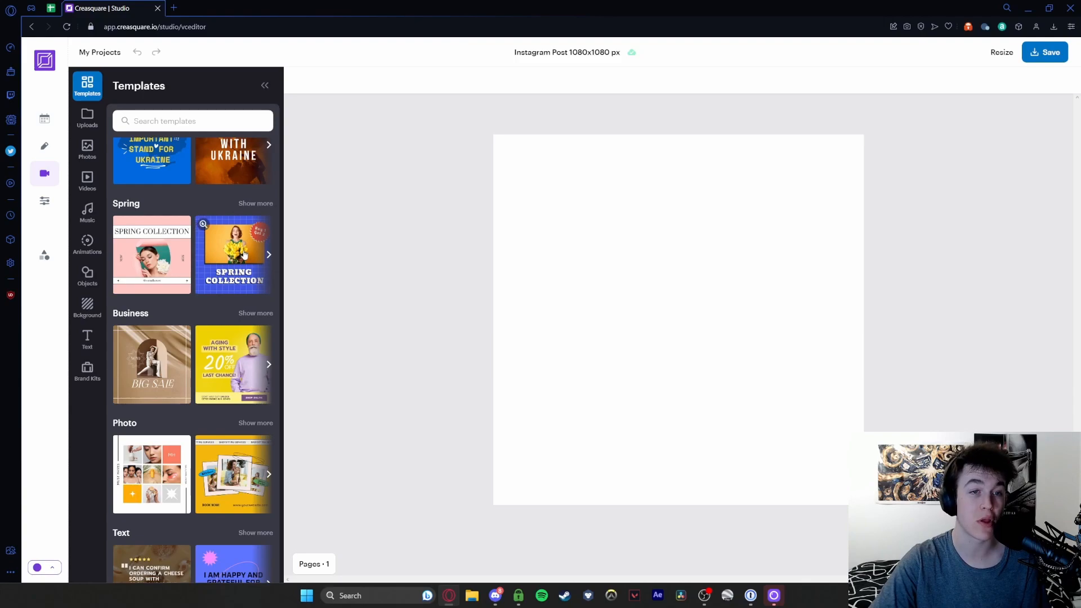
# - Apply the blue Spring Collection template and swap its tulip photo for the woman on the sofa
pyautogui.click(232, 254)
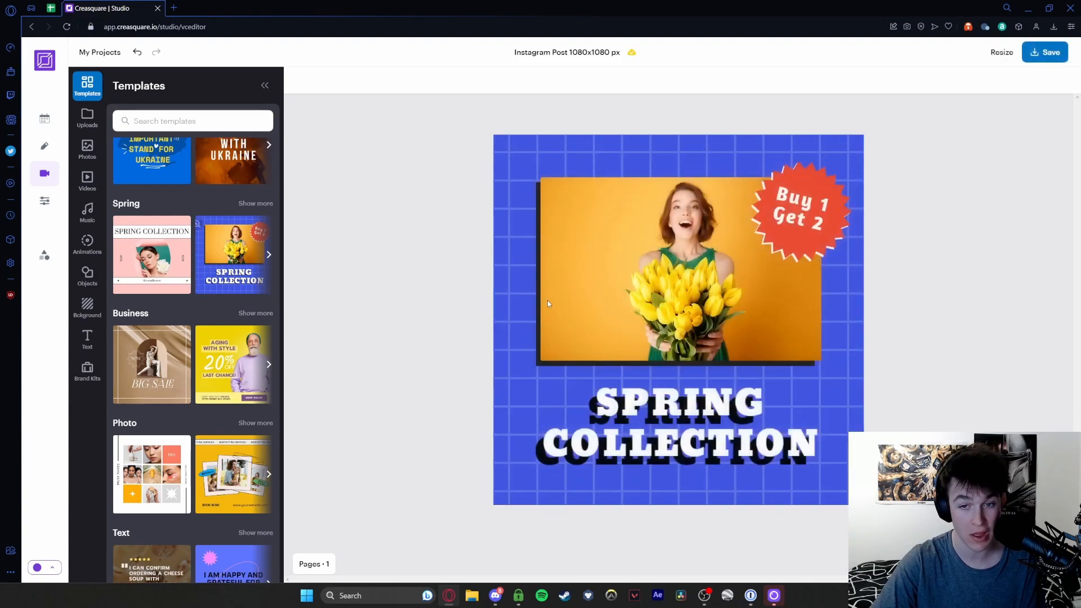
pyautogui.click(679, 269)
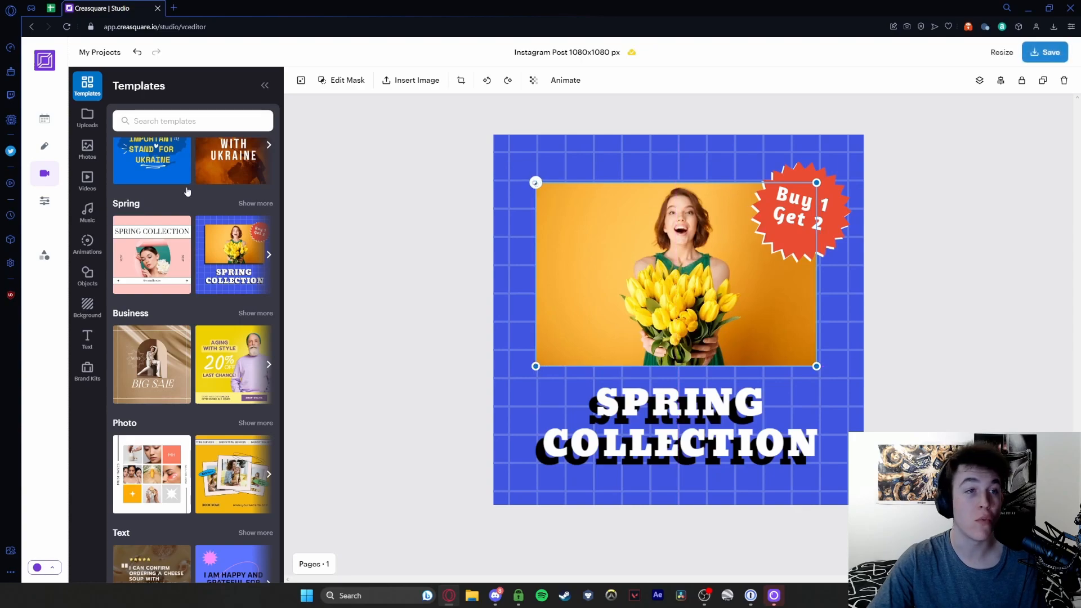
pyautogui.click(87, 117)
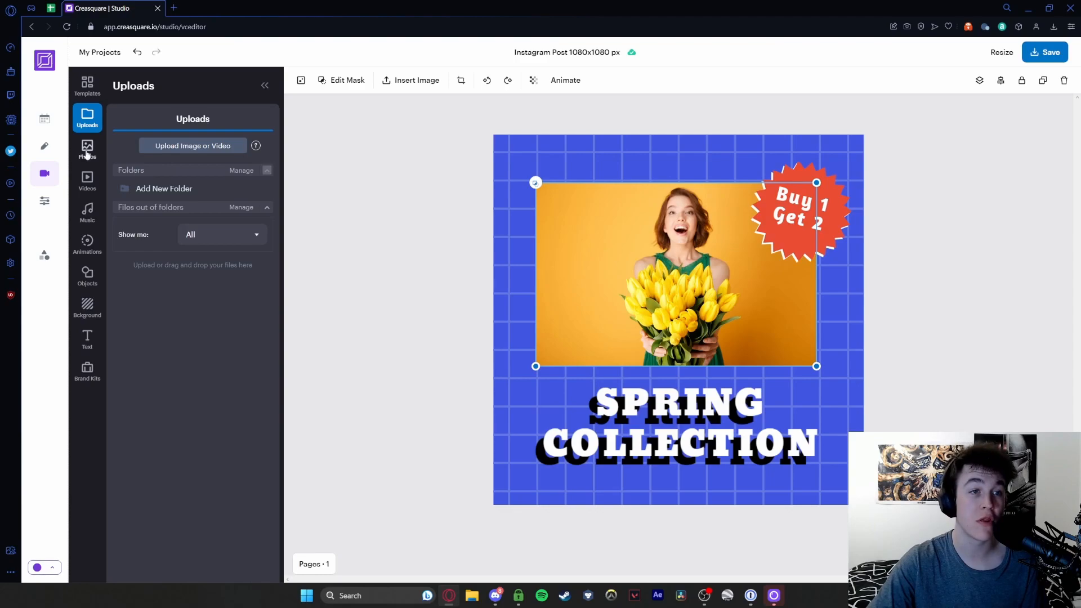
pyautogui.click(86, 148)
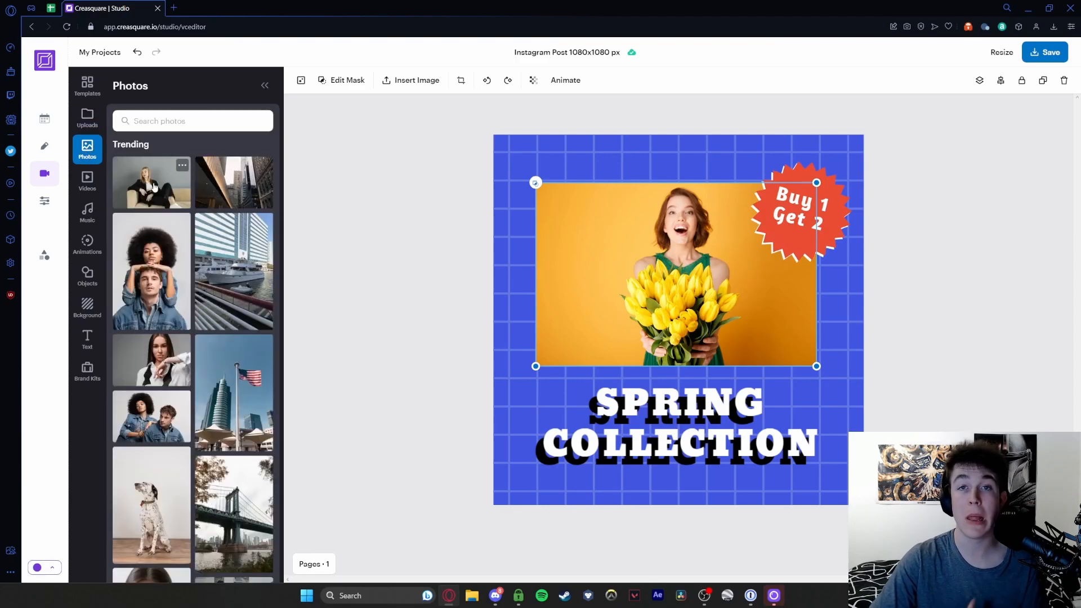
pyautogui.moveTo(168, 242)
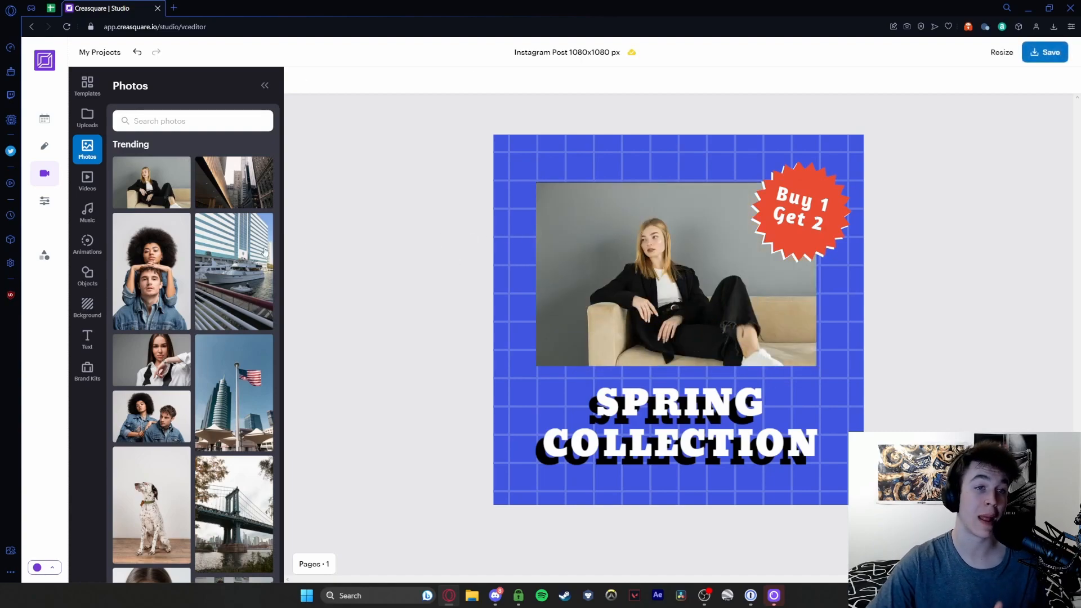
# - Browse the stock Videos and Music libraries
pyautogui.click(87, 181)
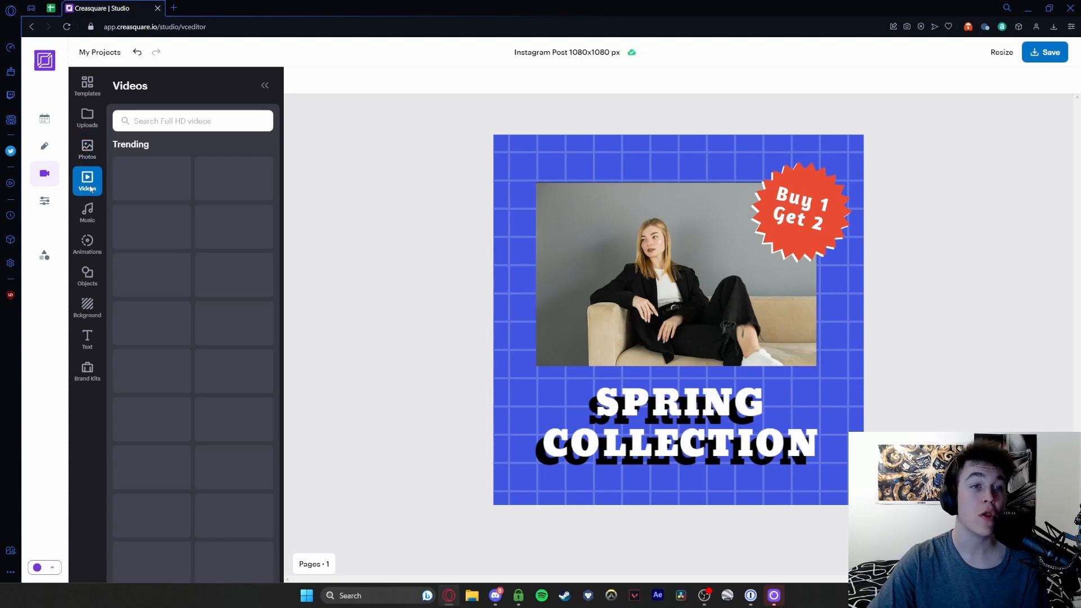
pyautogui.click(86, 174)
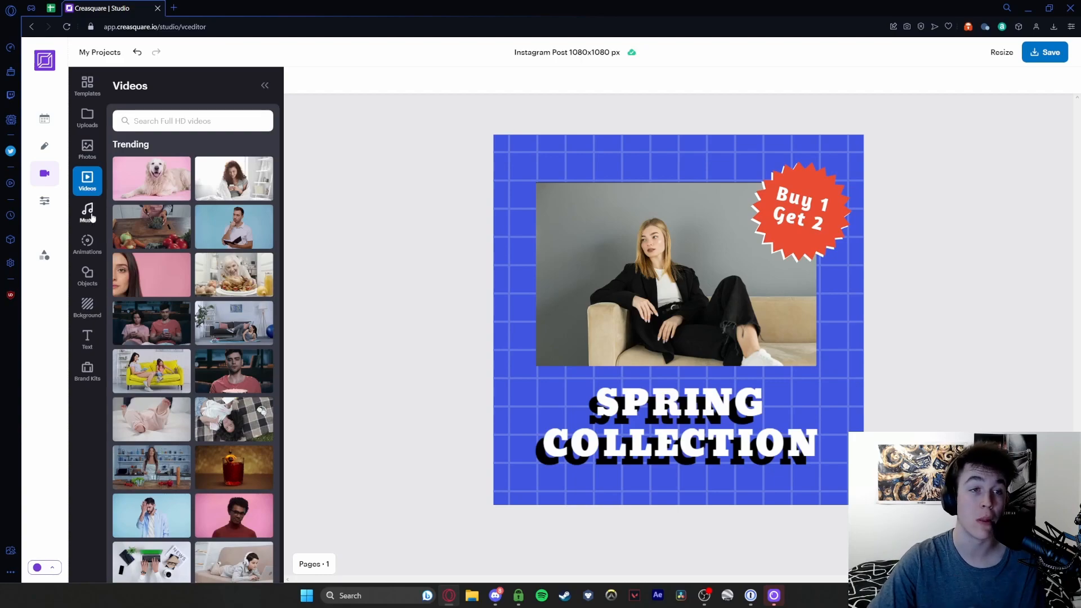
pyautogui.click(87, 212)
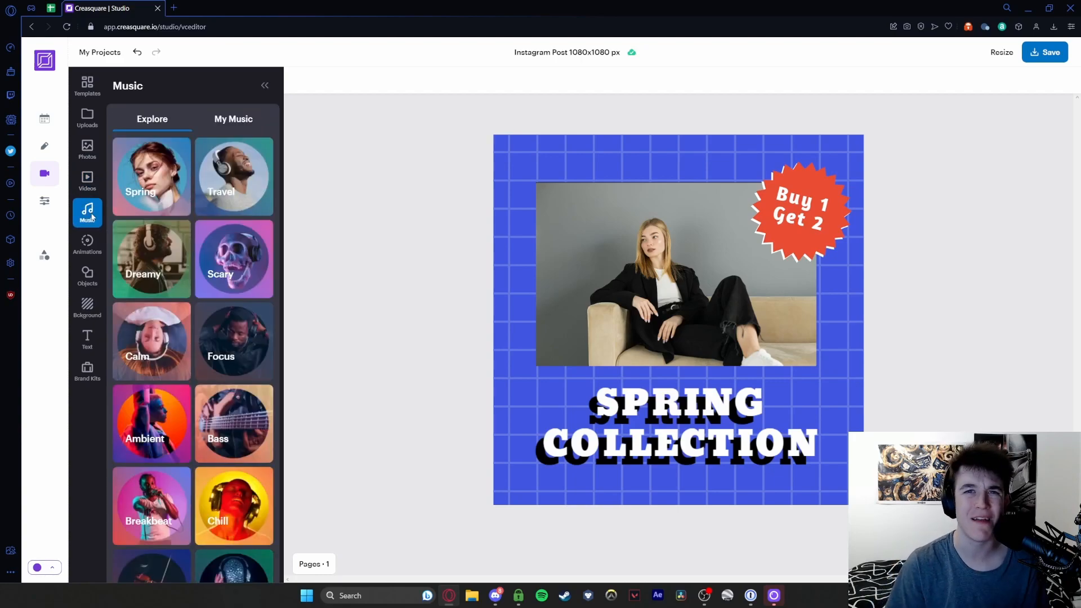
pyautogui.moveTo(86, 245)
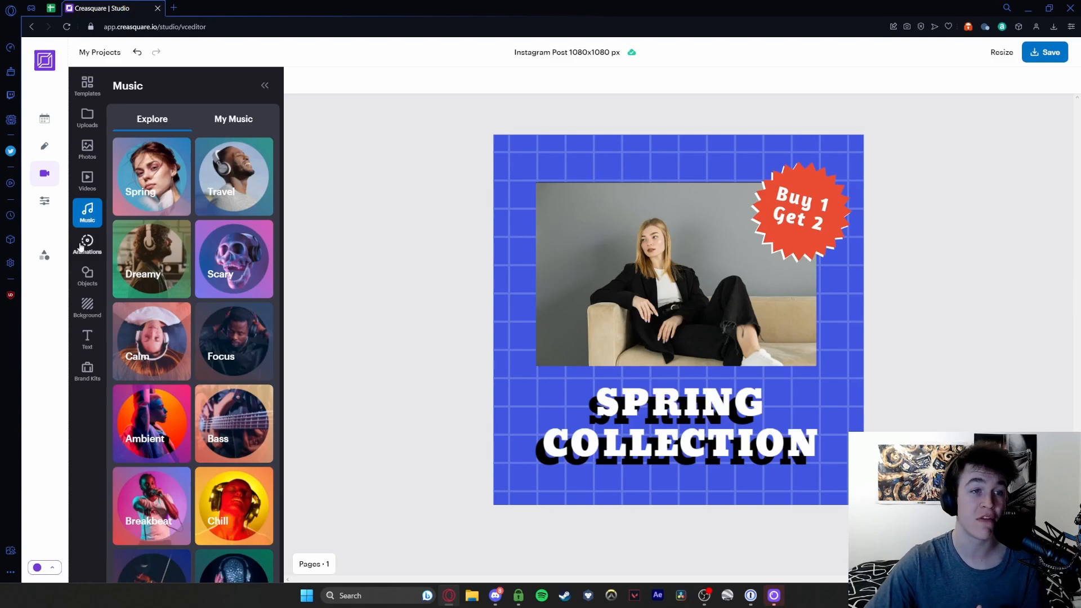
# - Search animations for 'beach', then add the pink headphones object atop the post
pyautogui.click(86, 244)
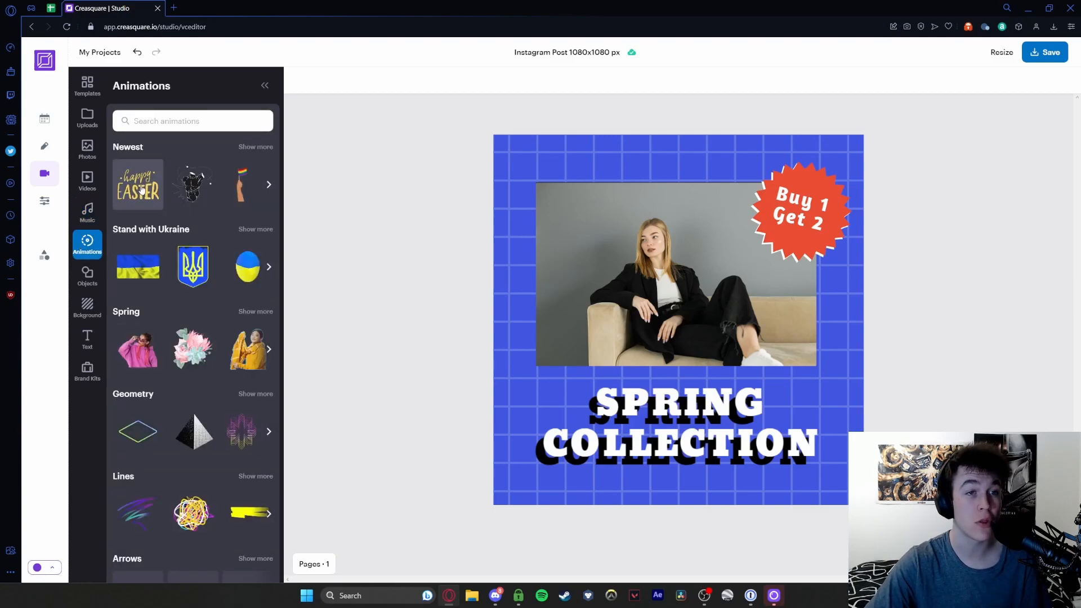
pyautogui.scroll(-3)
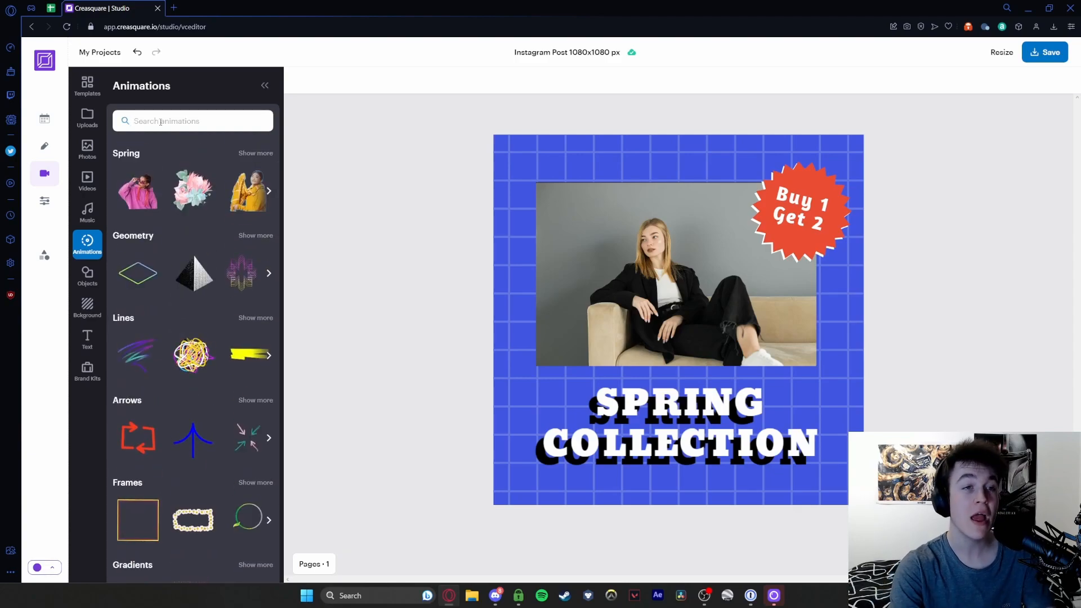
pyautogui.write('beach')
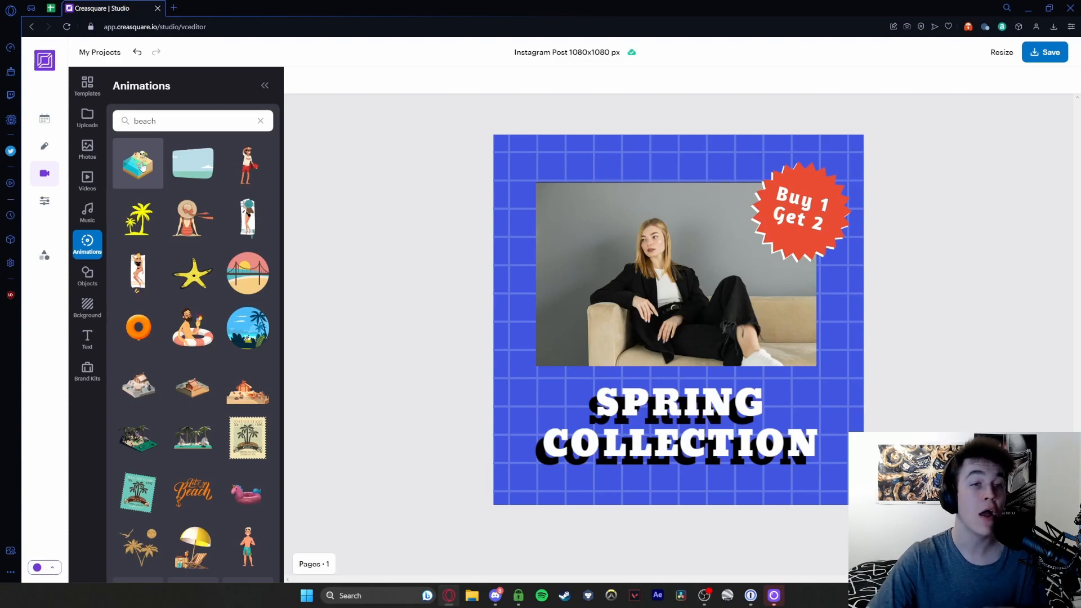
pyautogui.click(87, 276)
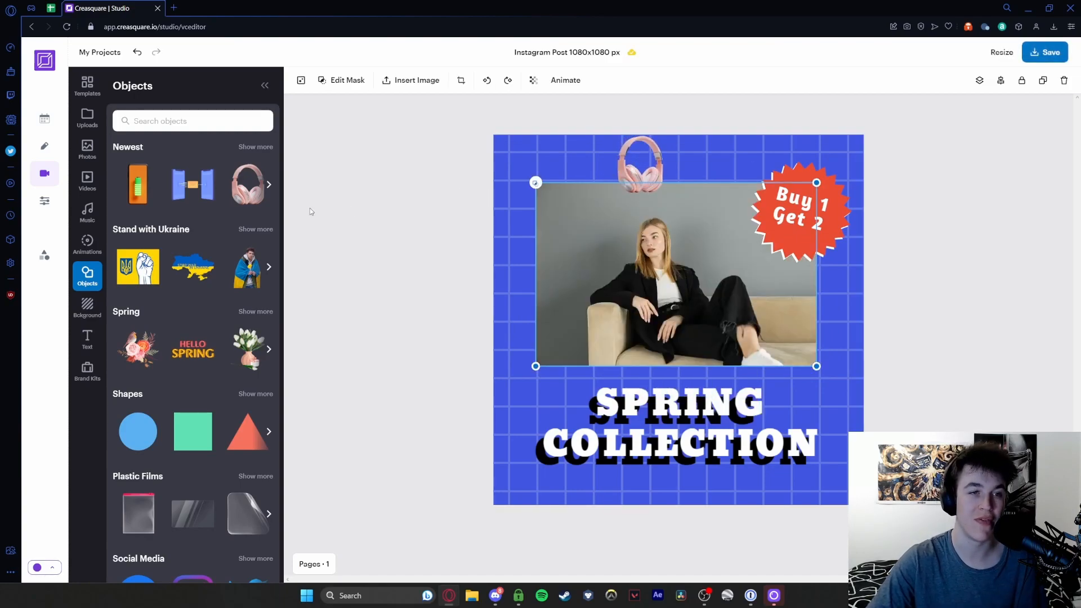
# - Set the post background to the solid dark maroon colour 240D0D
pyautogui.click(87, 308)
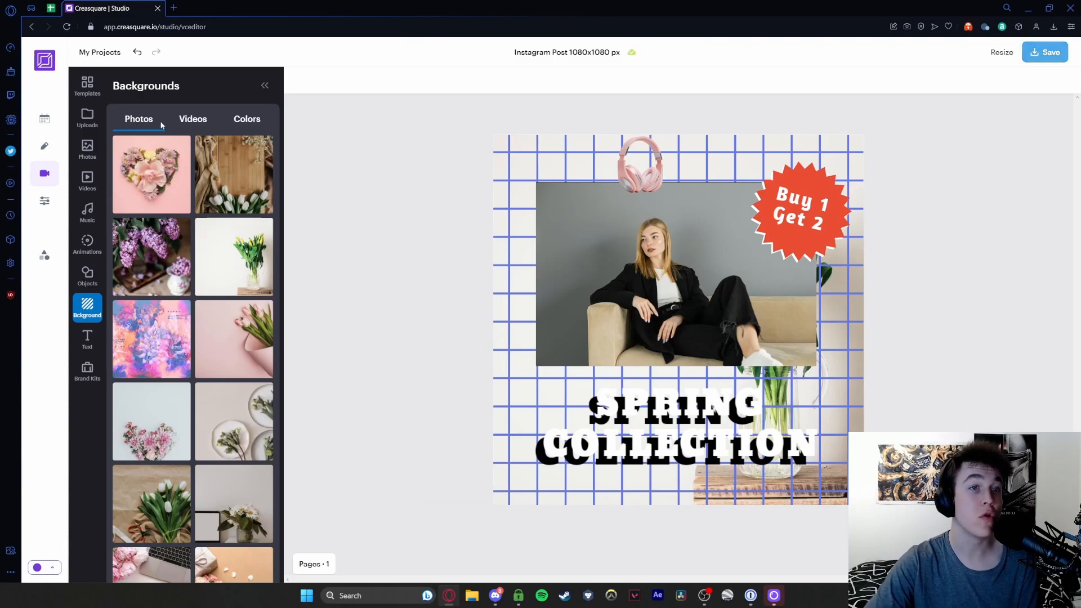
pyautogui.click(193, 118)
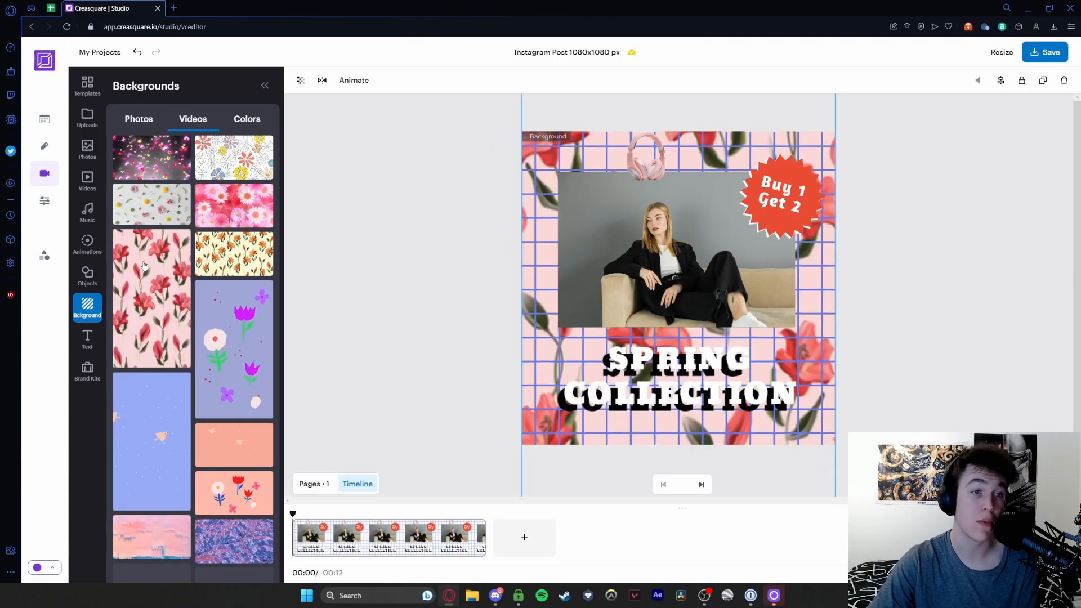
pyautogui.click(246, 119)
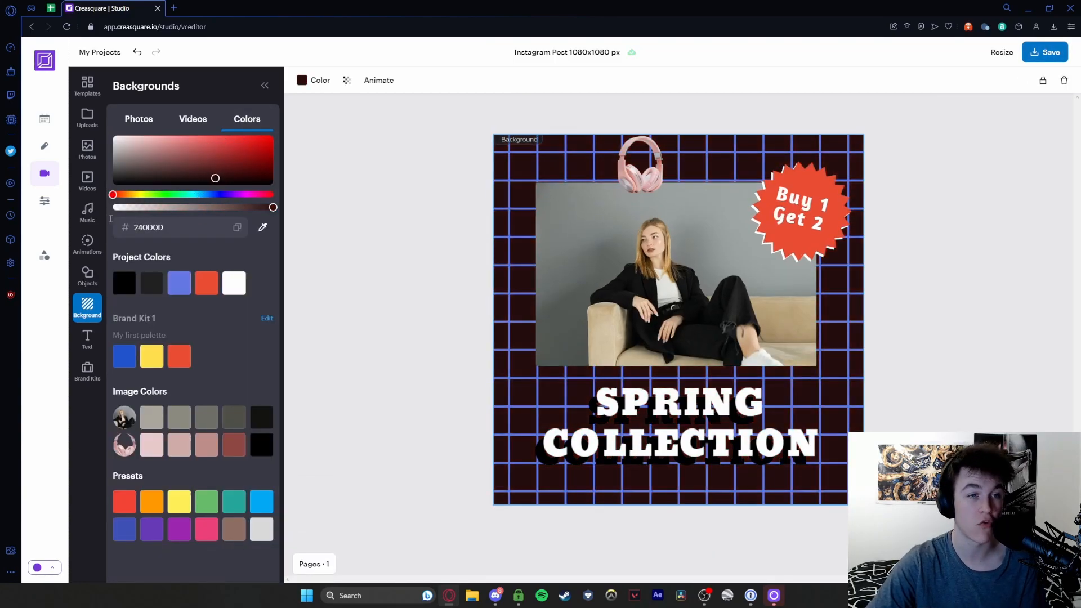
pyautogui.click(87, 340)
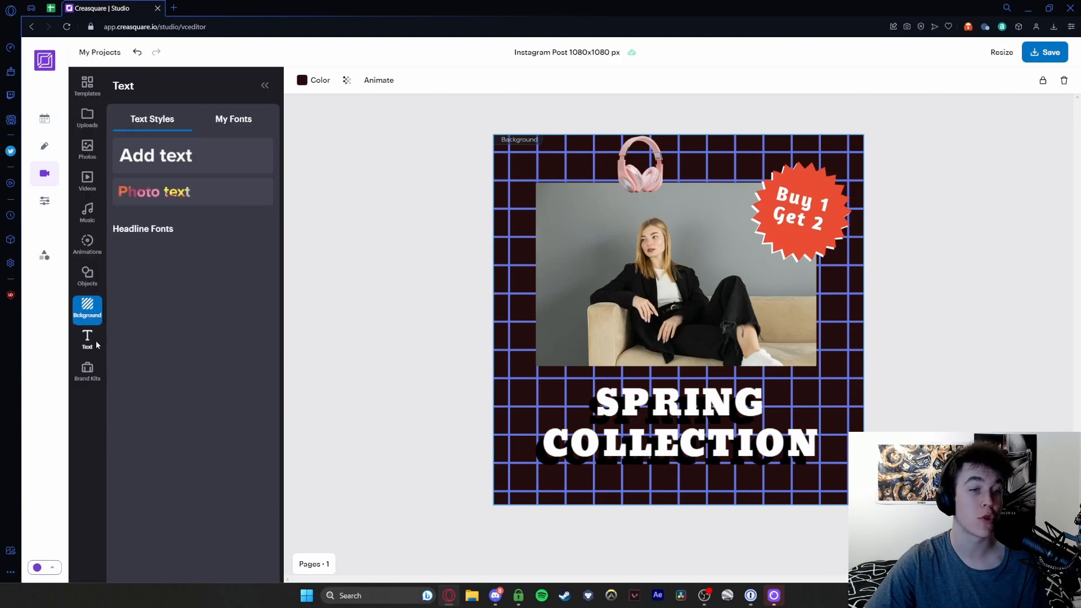
# - Browse the Text styles list, check Brand Kits, then go to the Connections page
pyautogui.click(87, 338)
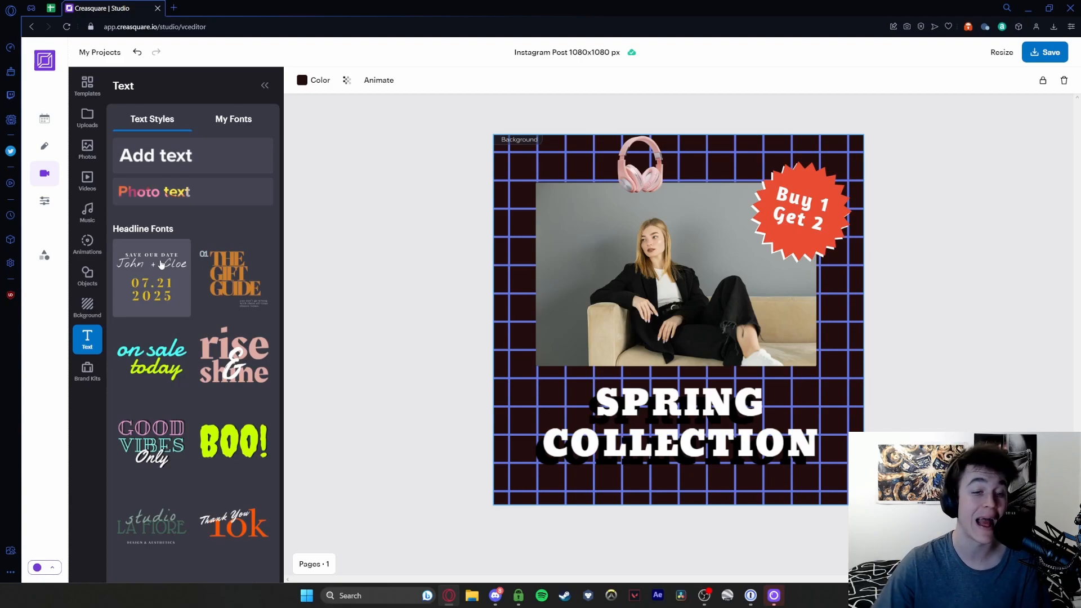
pyautogui.scroll(-3)
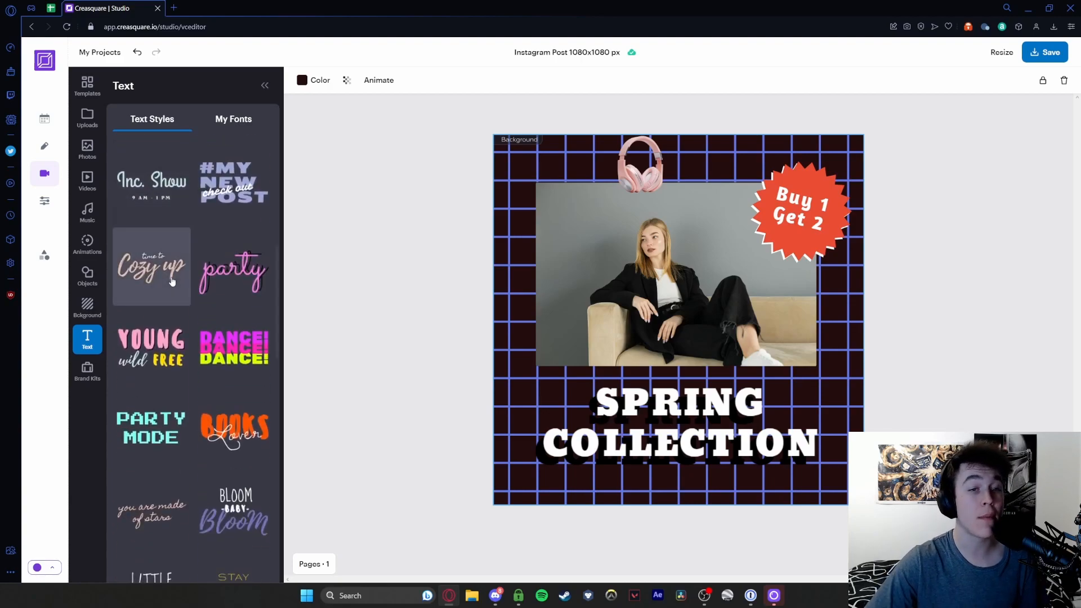
pyautogui.scroll(-3)
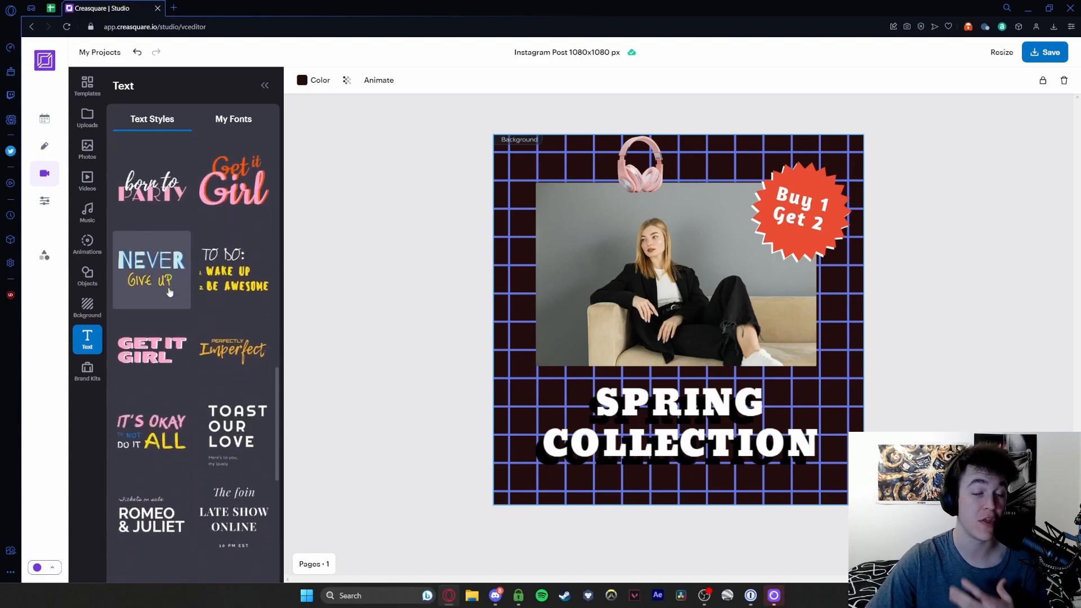
pyautogui.scroll(-3)
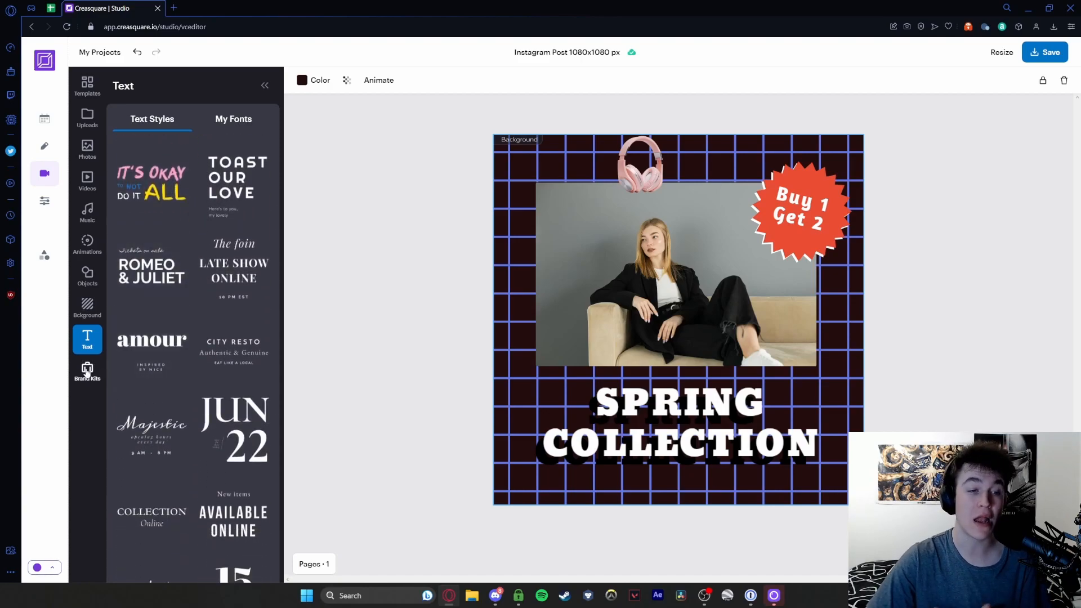
pyautogui.click(87, 371)
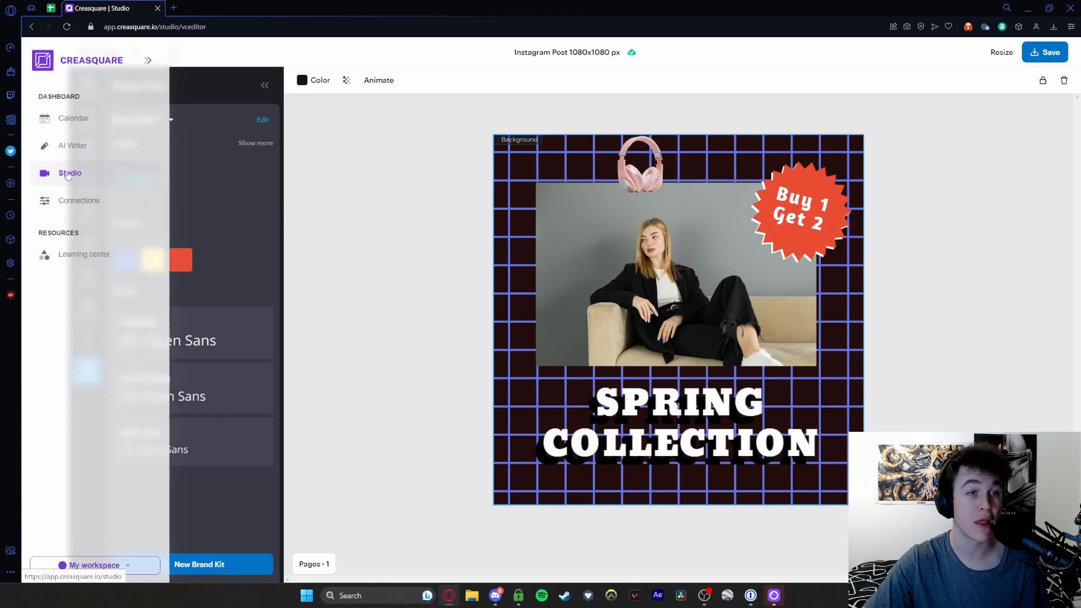
pyautogui.click(78, 200)
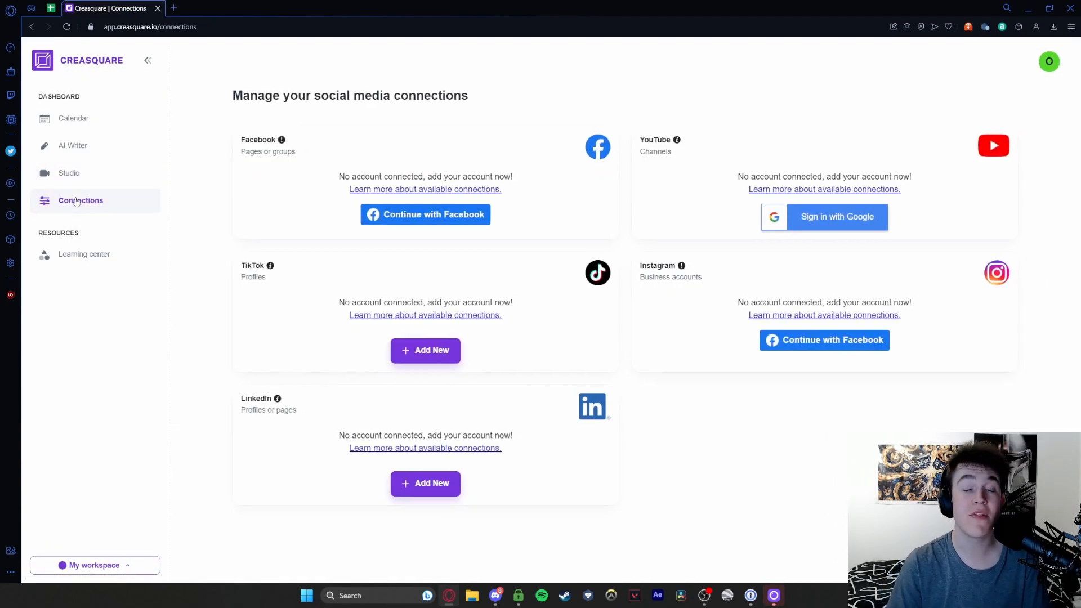